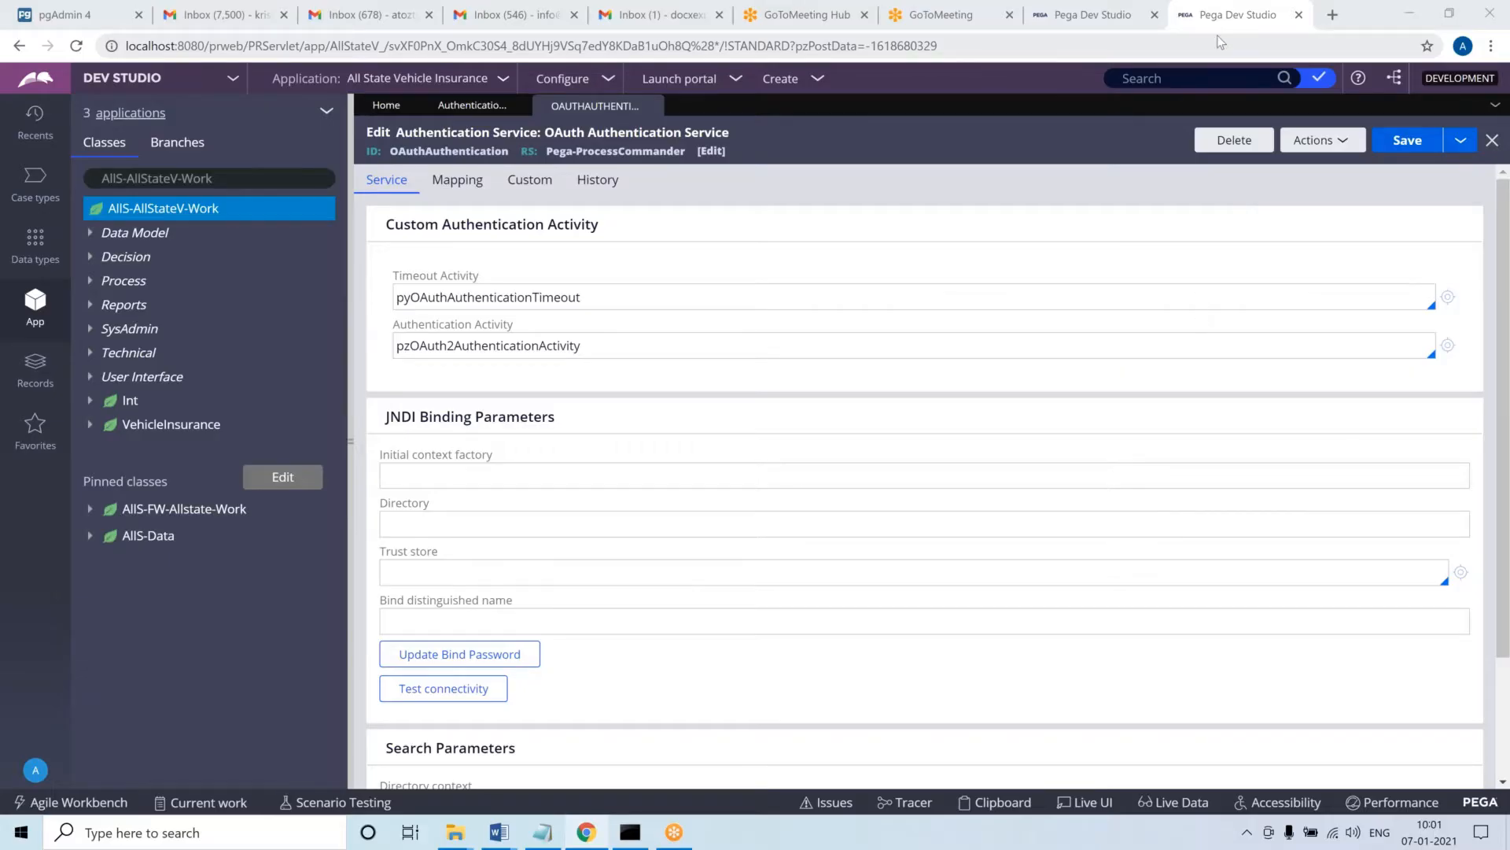
pyautogui.moveTo(795, 217)
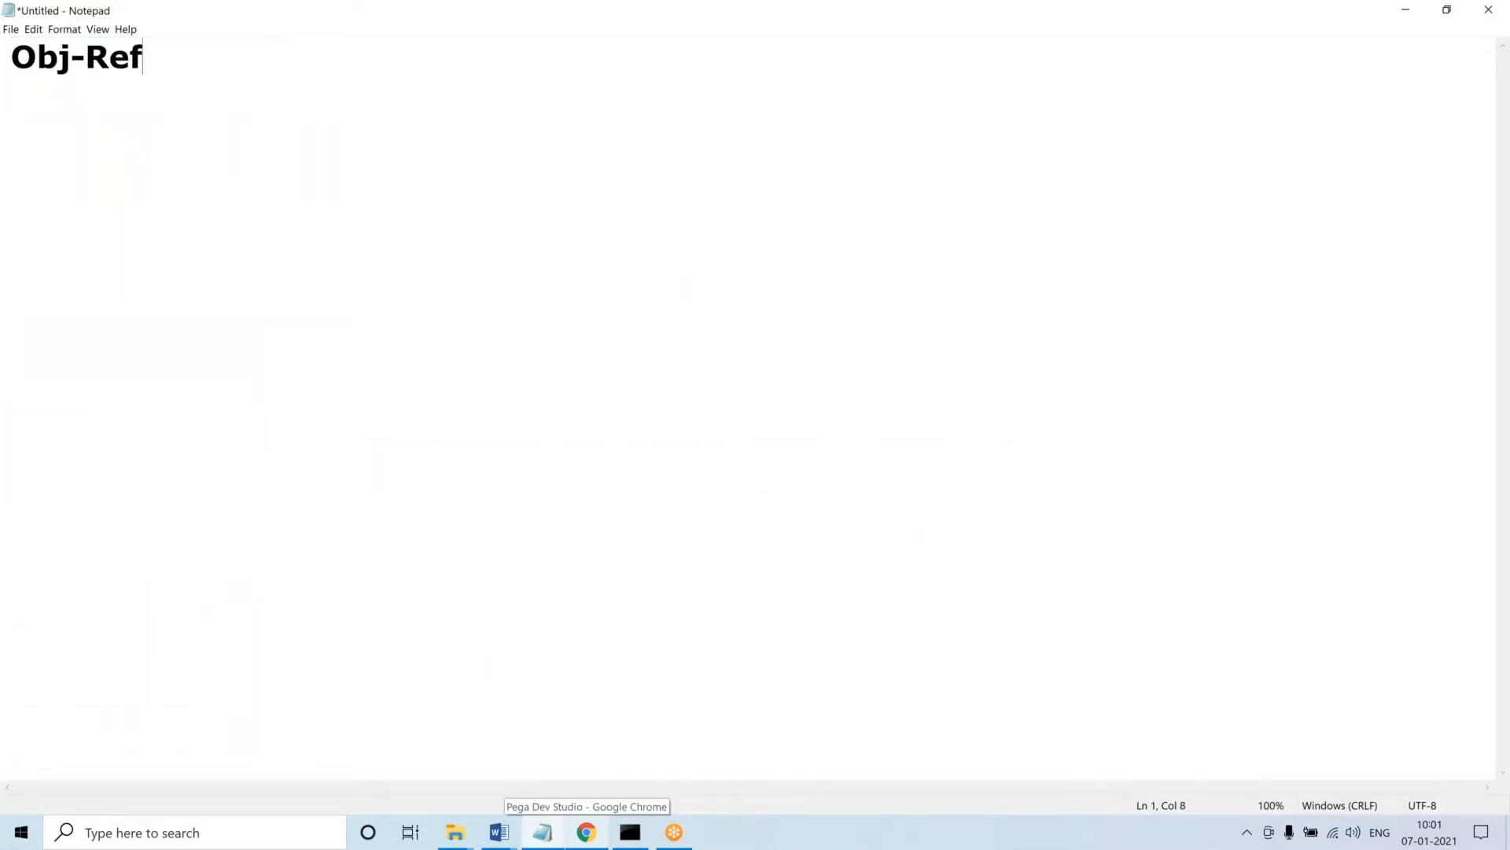
# Note the method name Obj-Refresh-andlock in Notepad
pyautogui.write('resh')
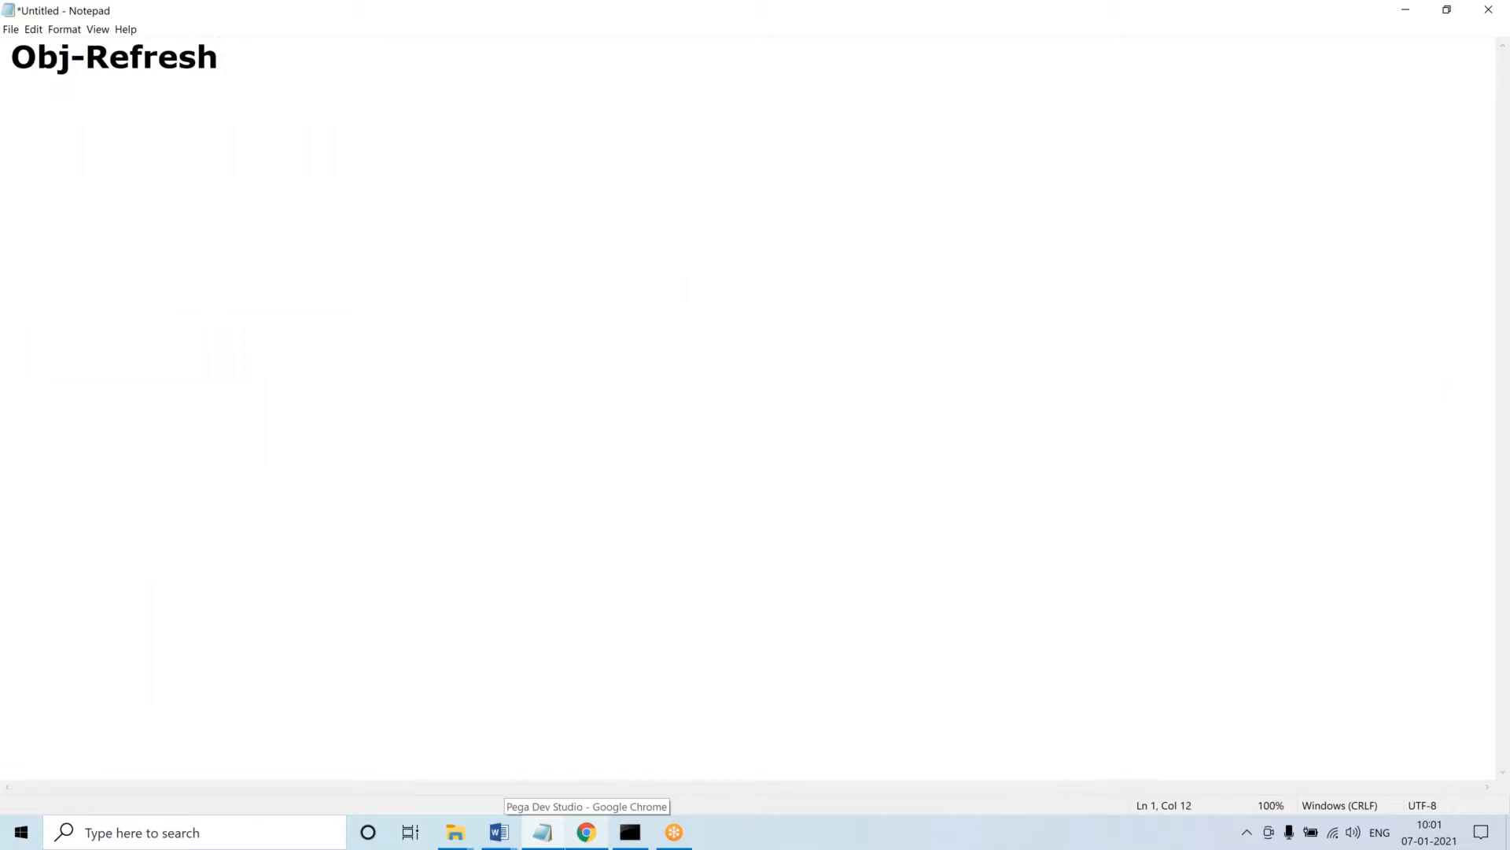
pyautogui.write('-andl')
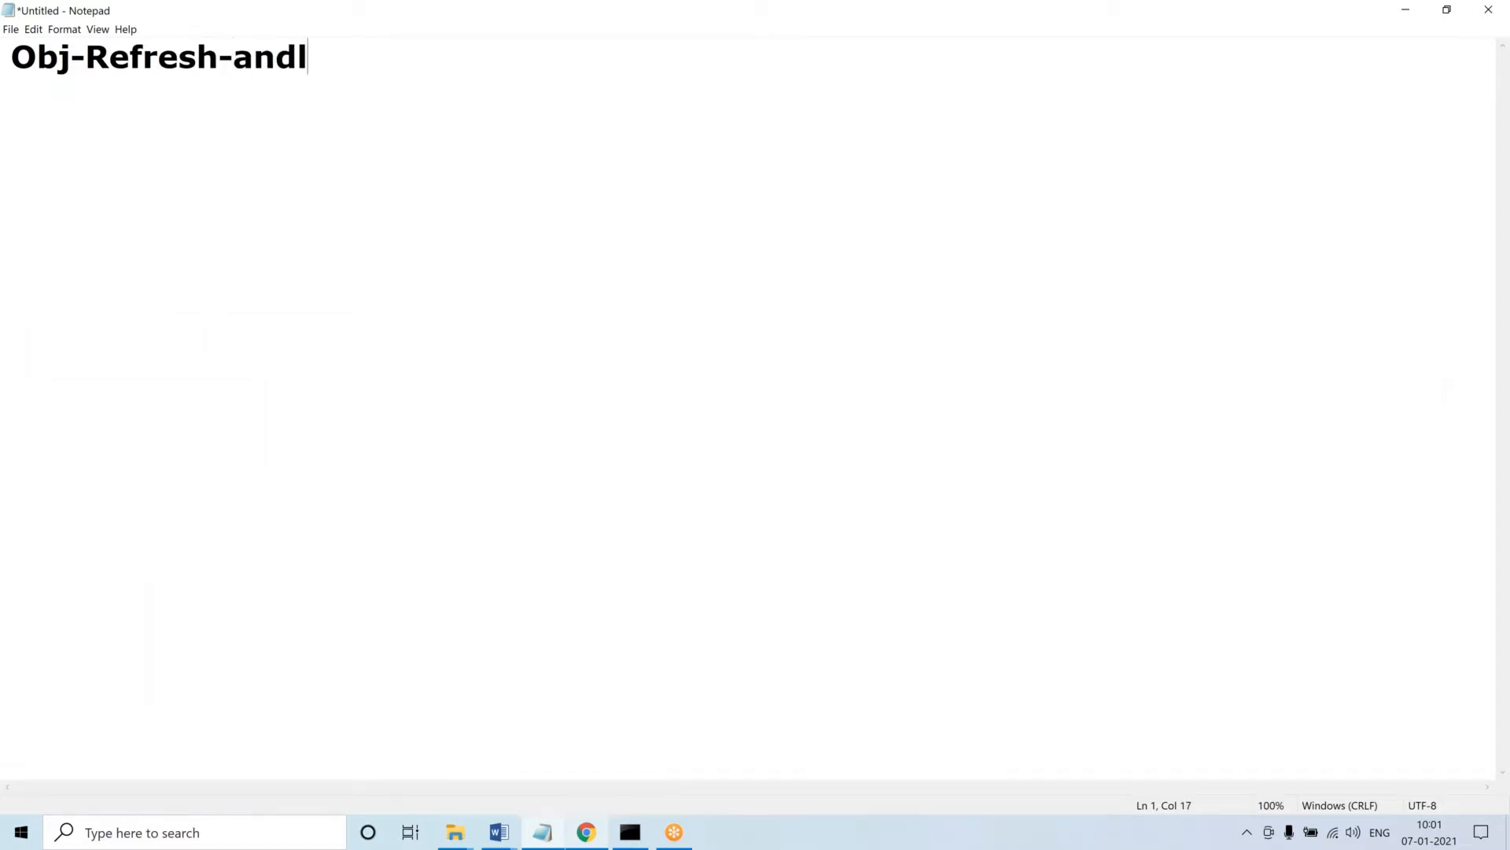
pyautogui.write('ock')
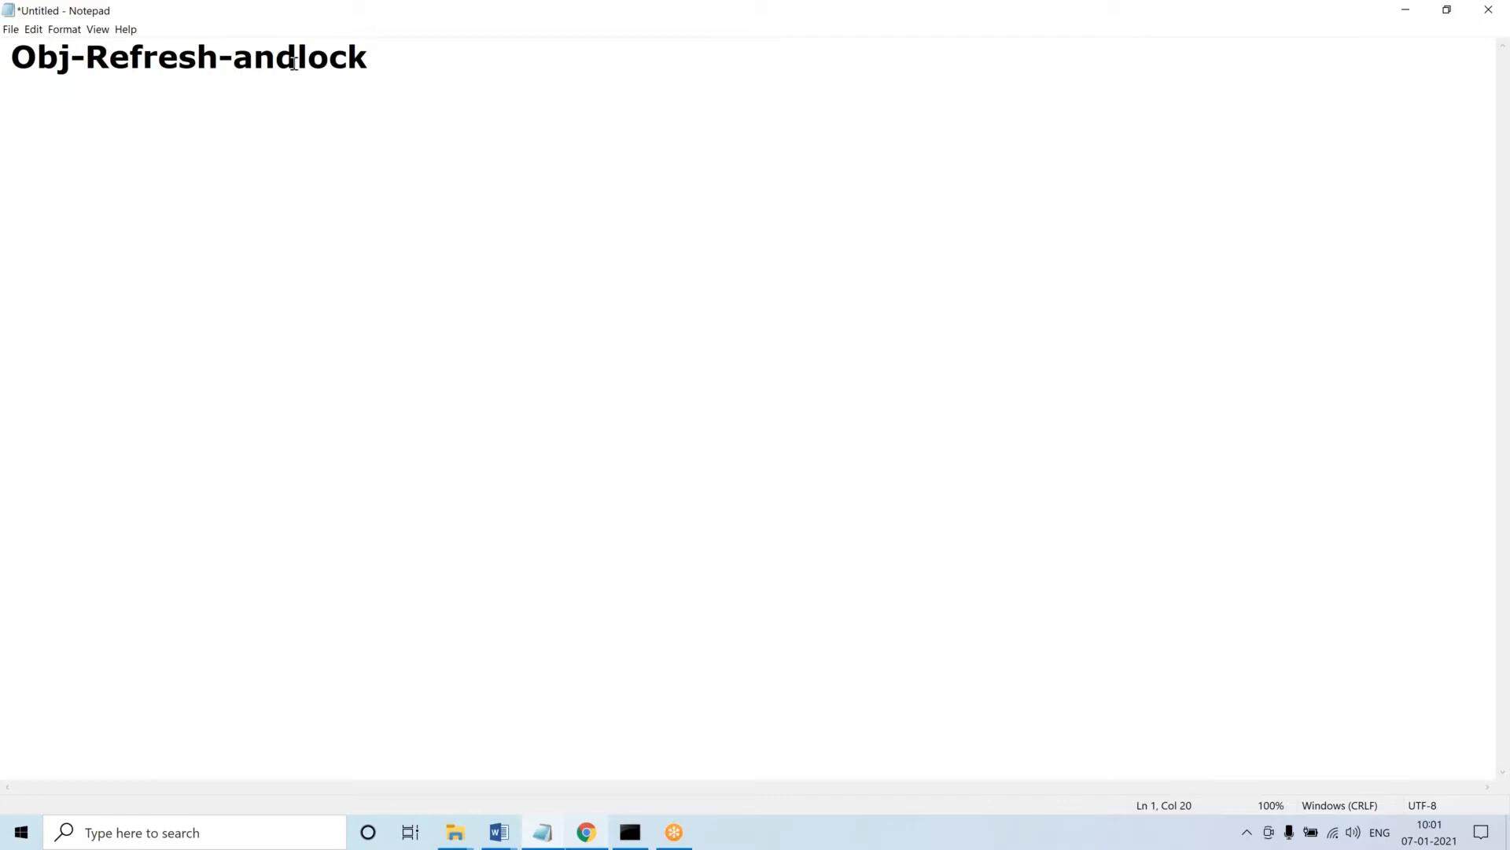
pyautogui.write('-')
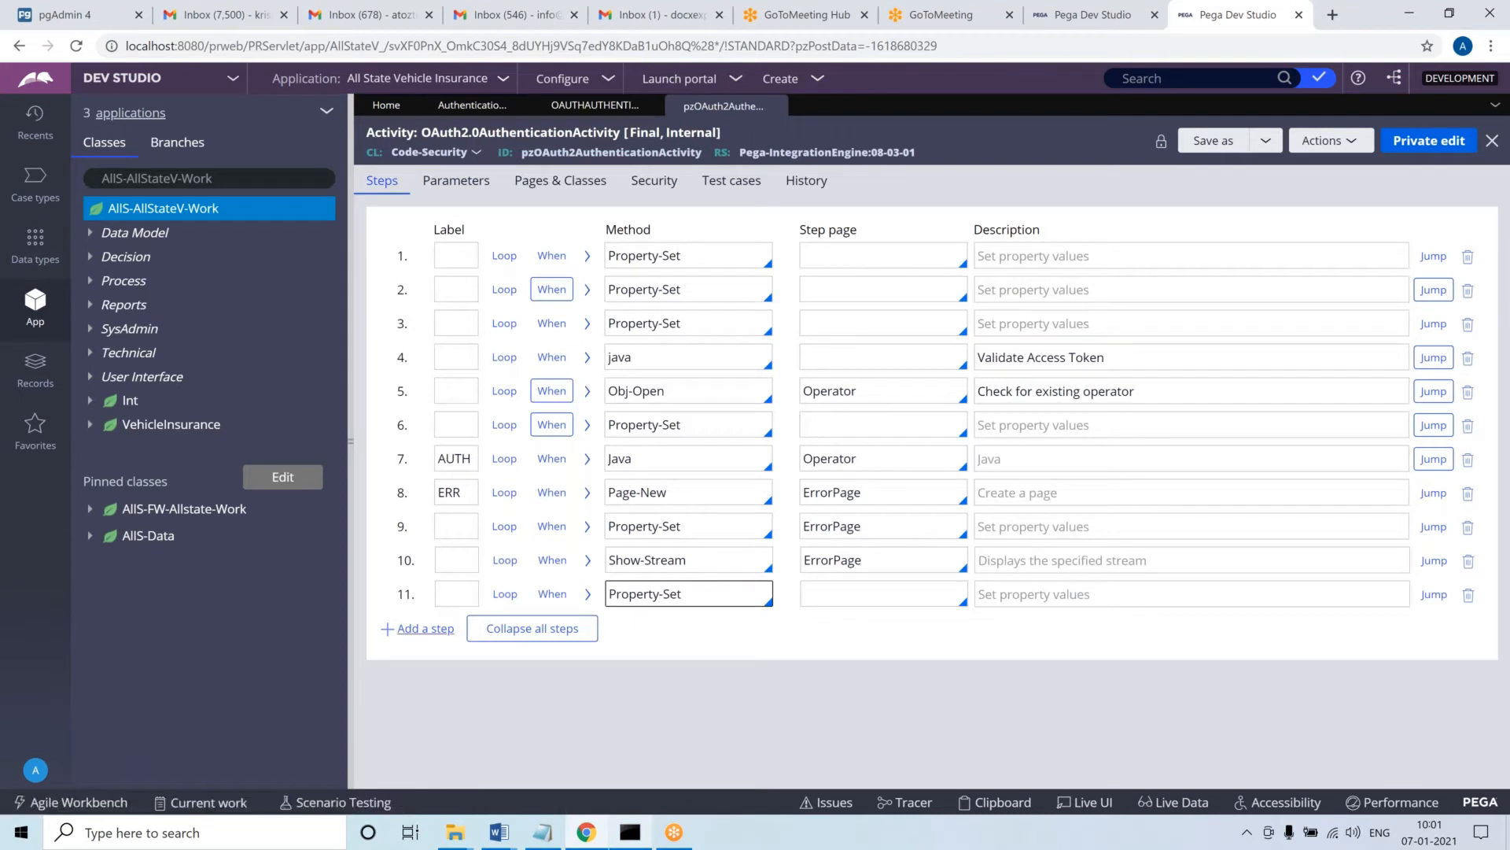
# Add step 12 using the Obj-Refresh-And-Lock method and reveal its parameters
pyautogui.write('O')
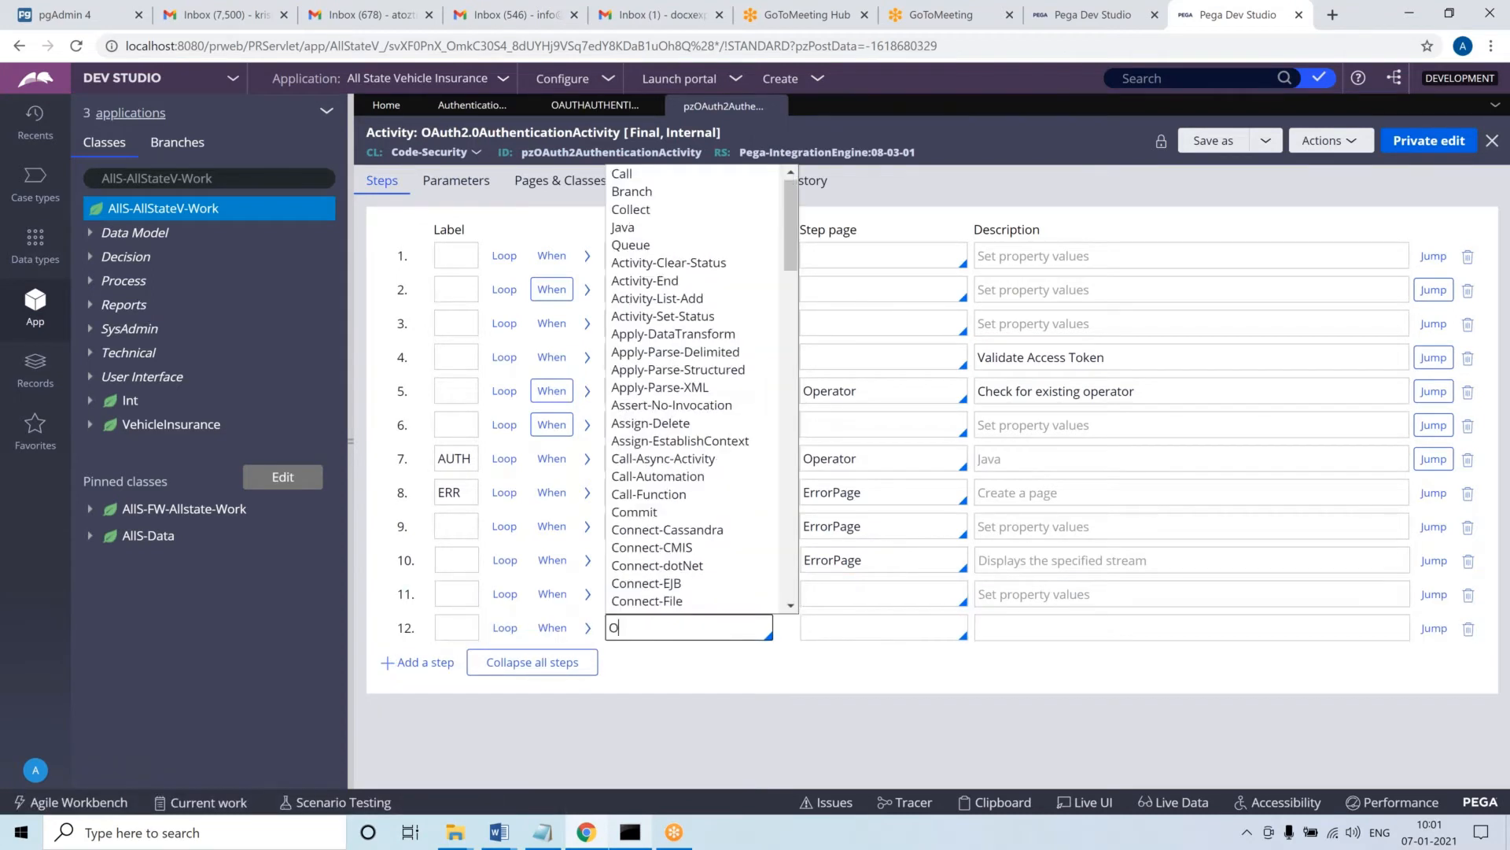
pyautogui.write('bj-Refresh-And-Lock')
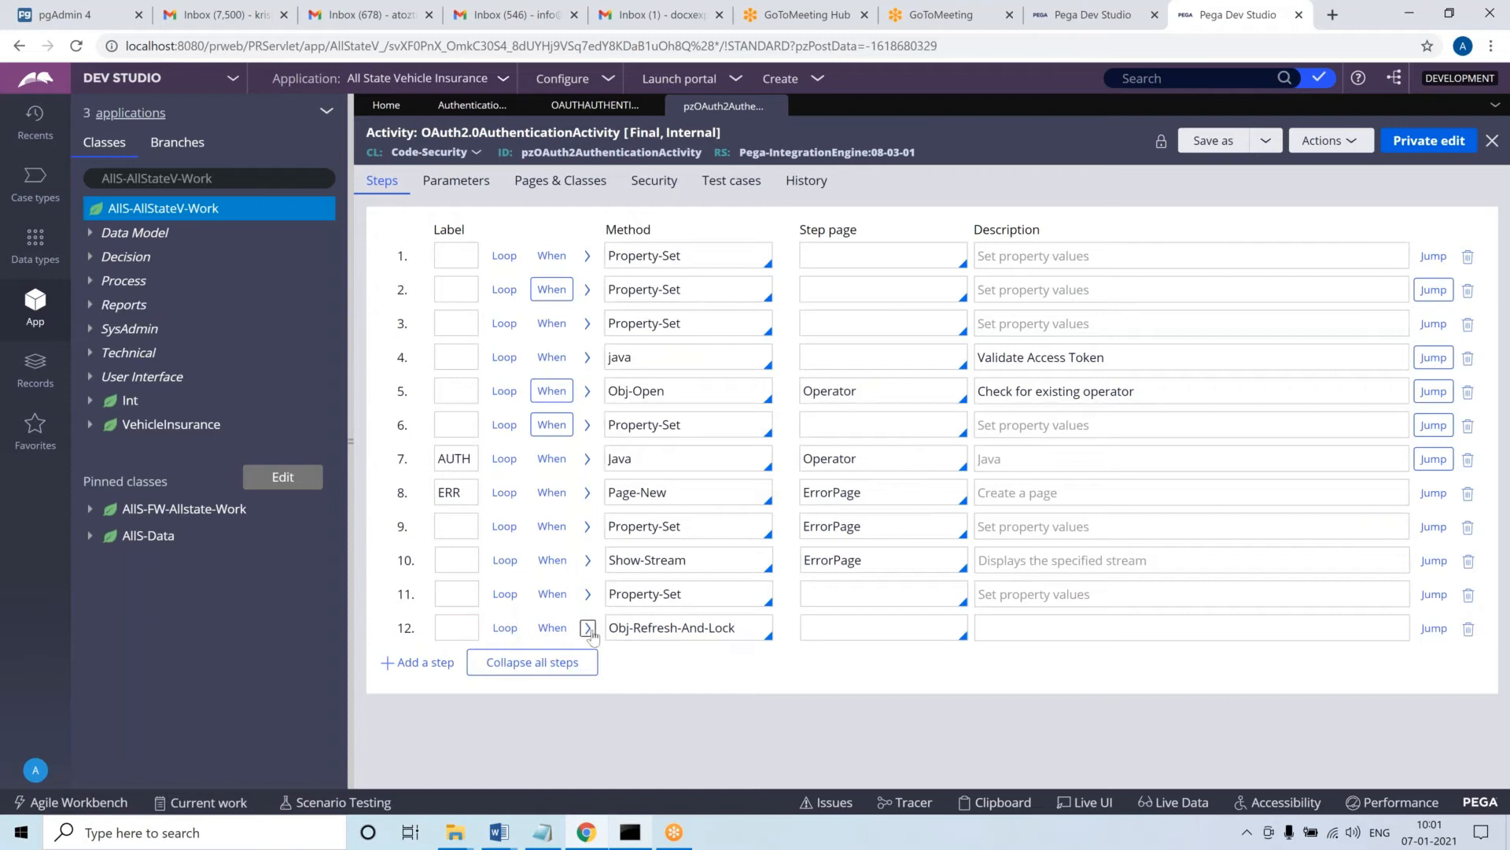
pyautogui.click(586, 627)
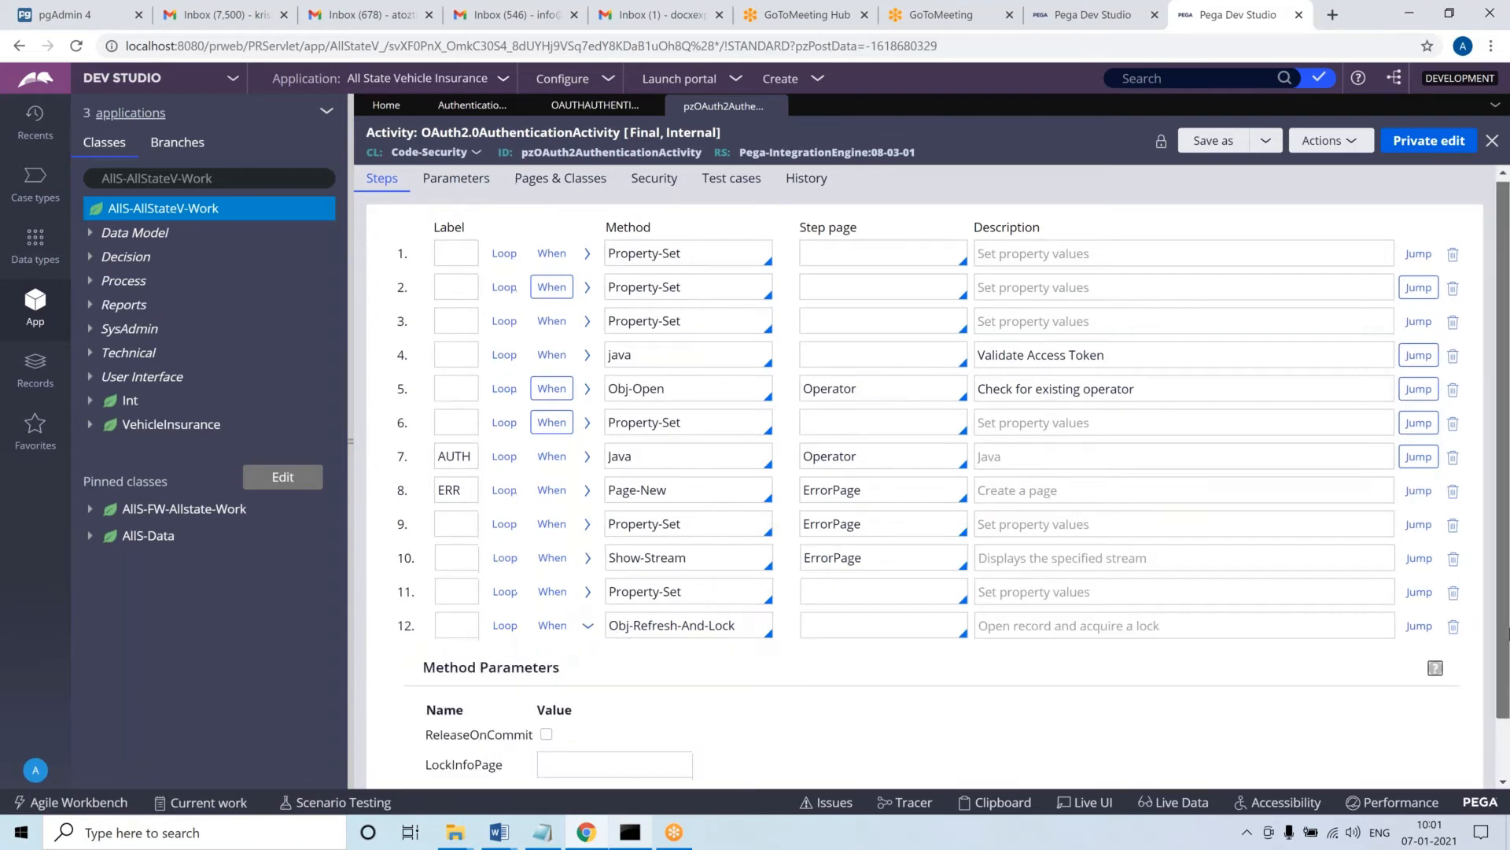
pyautogui.scroll(-3)
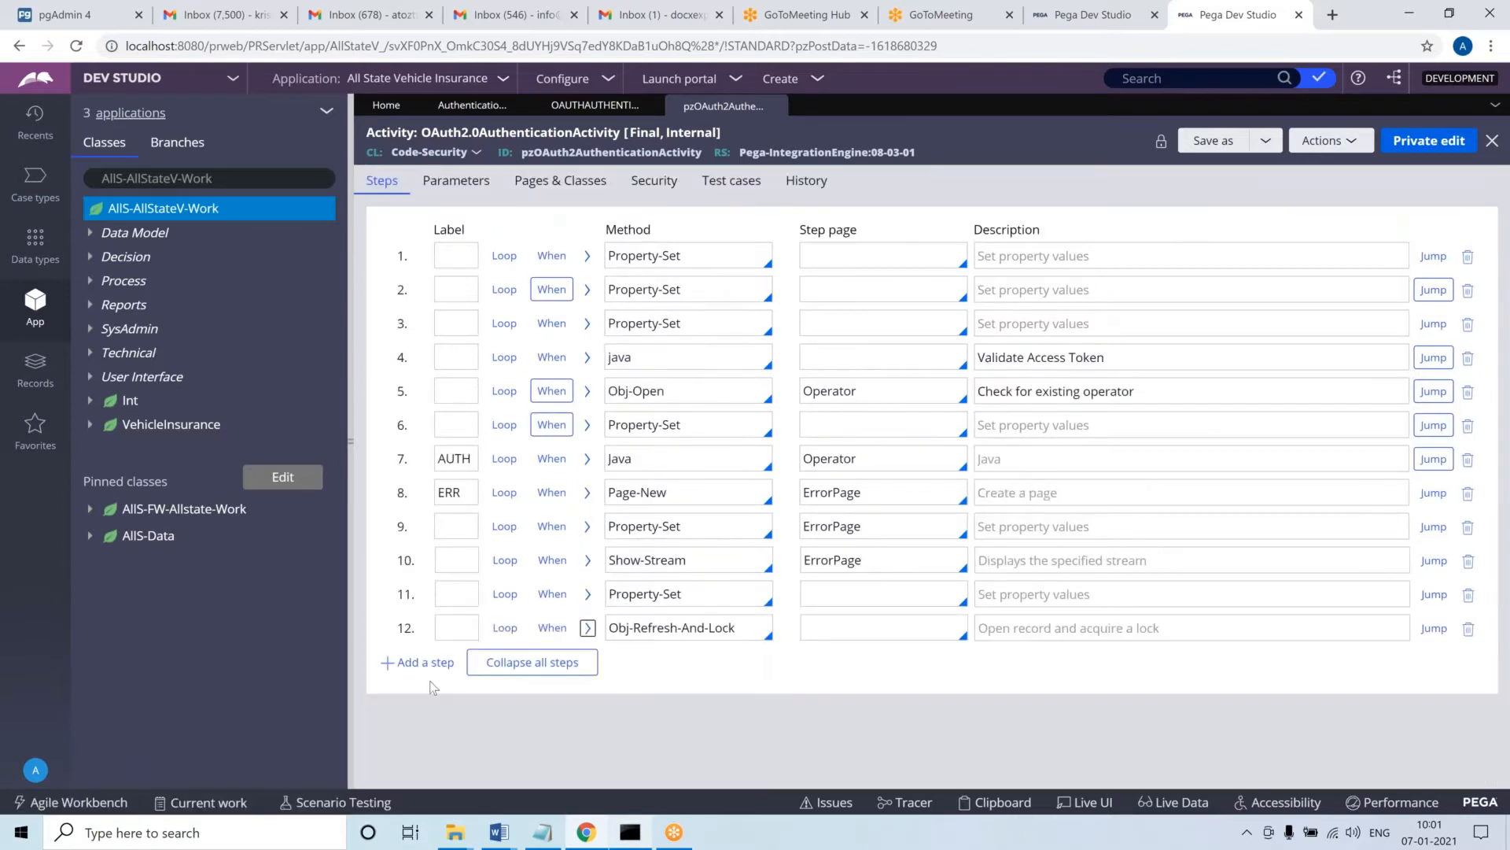
# Add step 13 using the Obj-Open method and reveal the parameters of steps 12 and 13
pyautogui.click(416, 662)
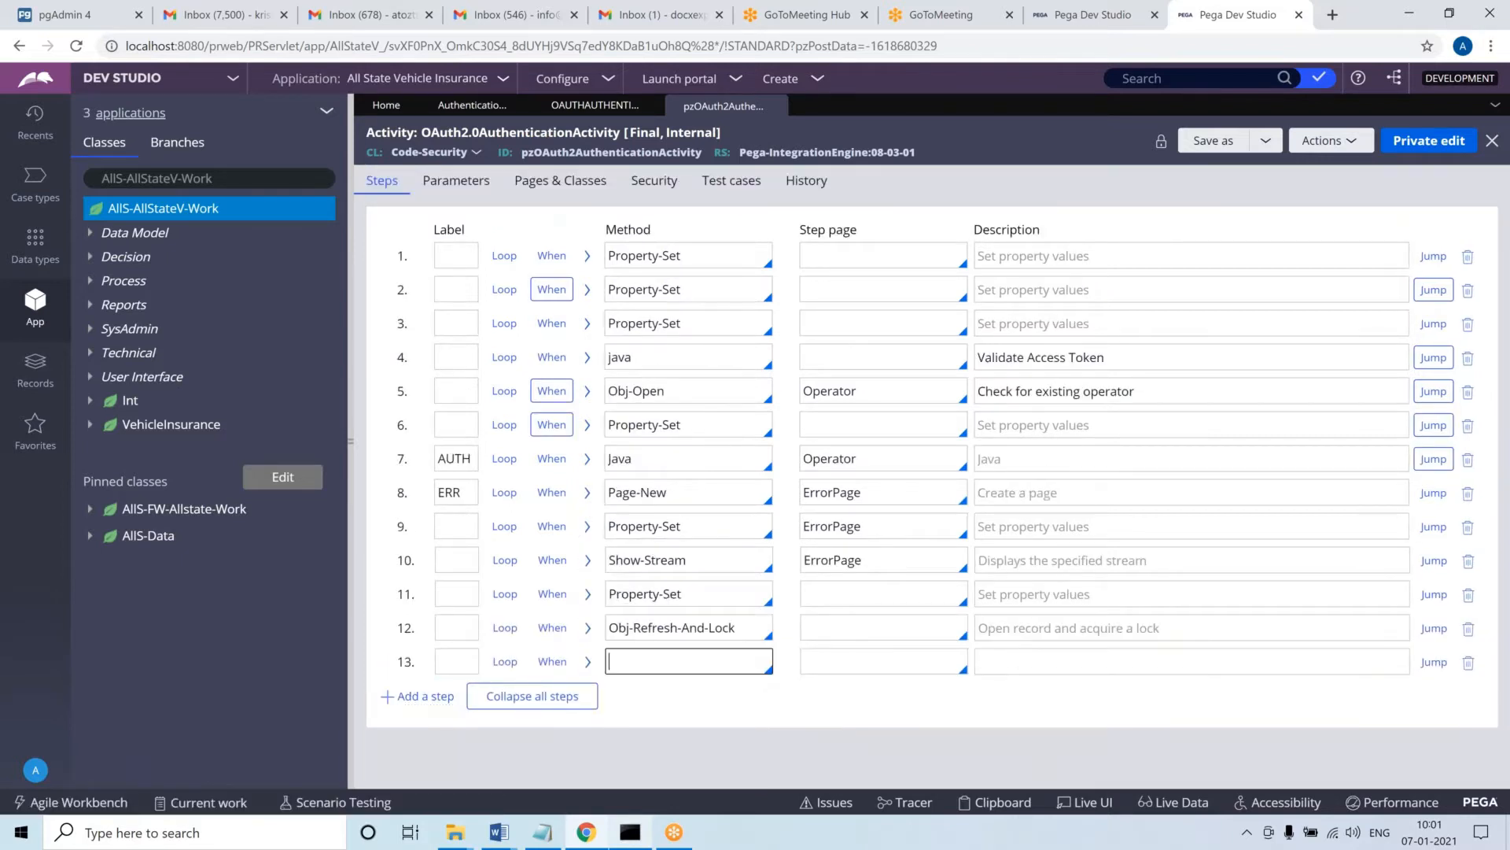
pyautogui.write('Obj-Open')
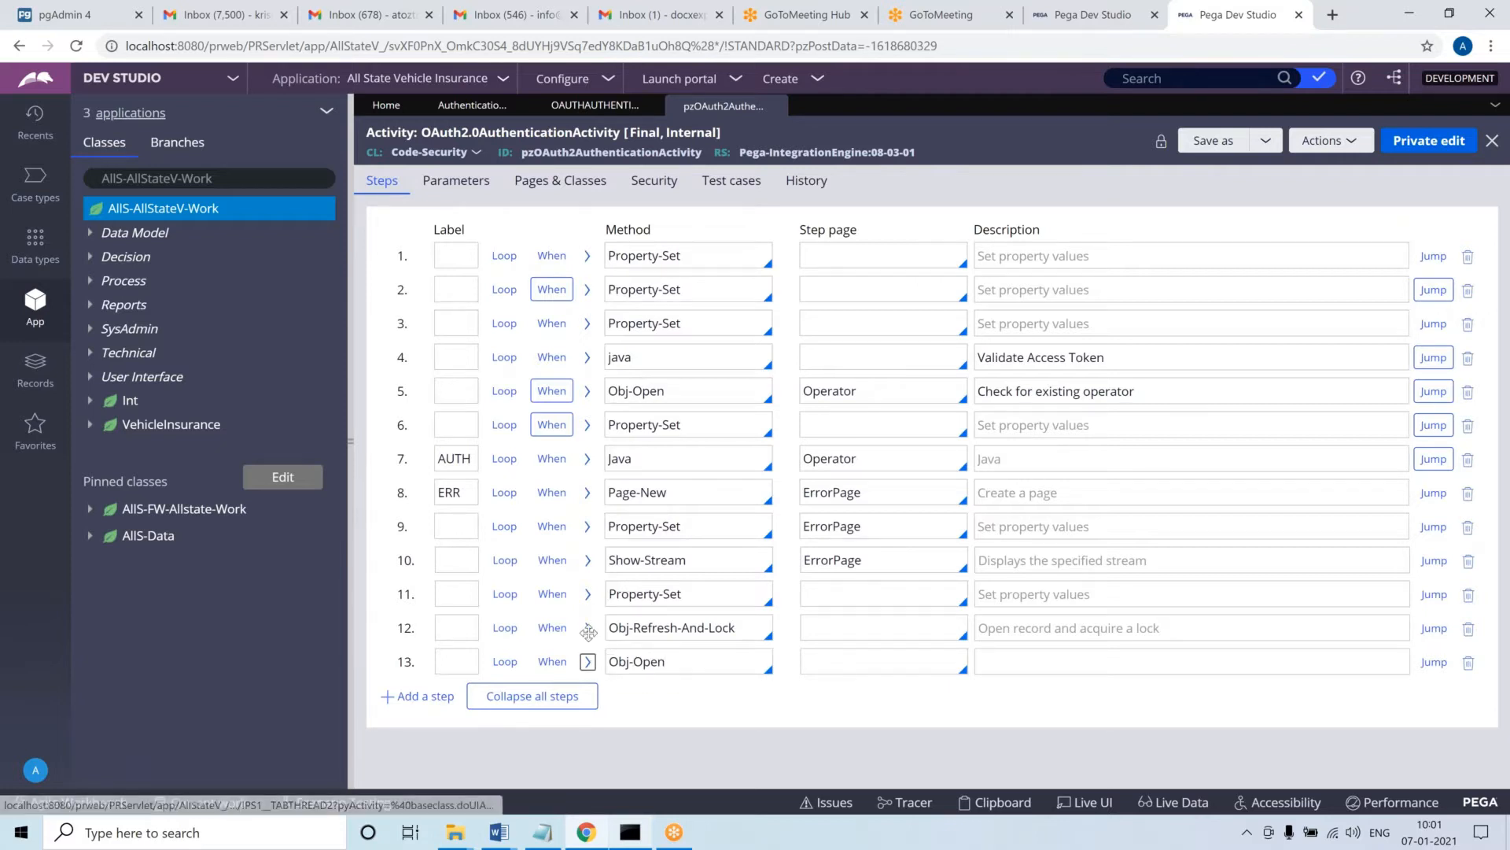
pyautogui.click(588, 628)
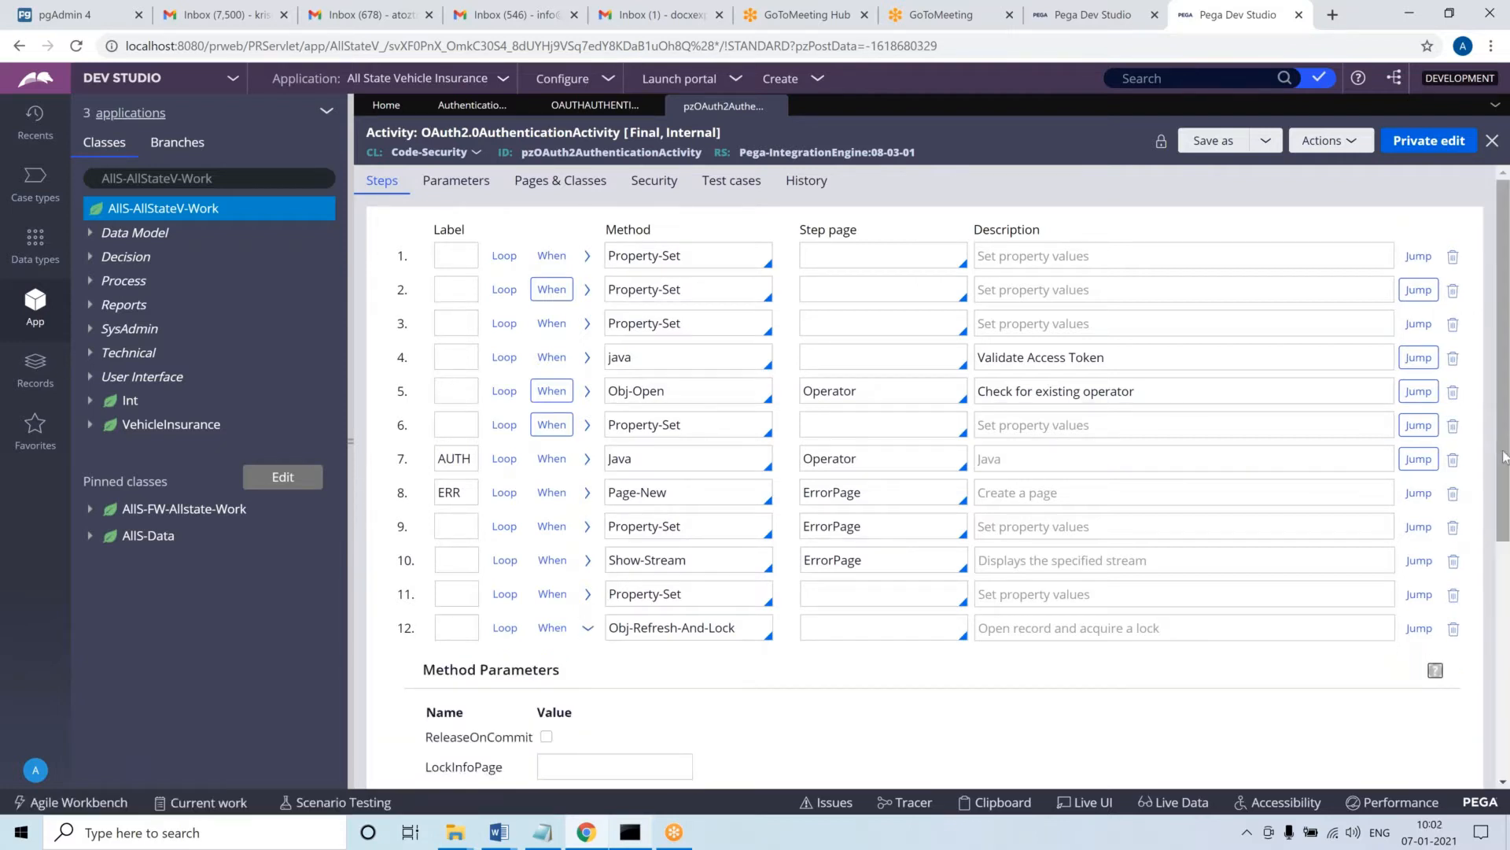
pyautogui.scroll(-3)
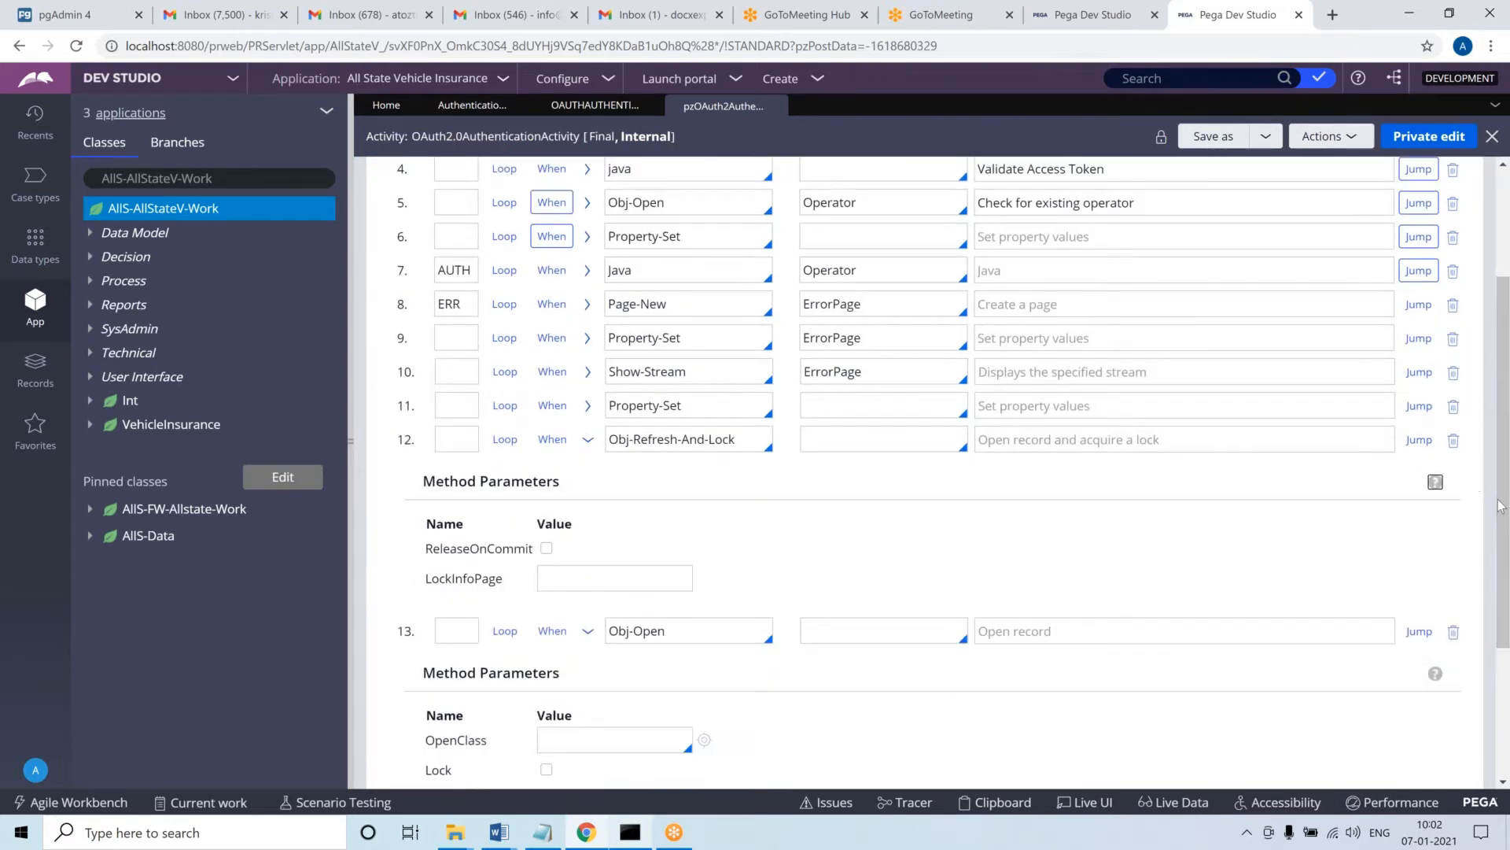
pyautogui.scroll(-3)
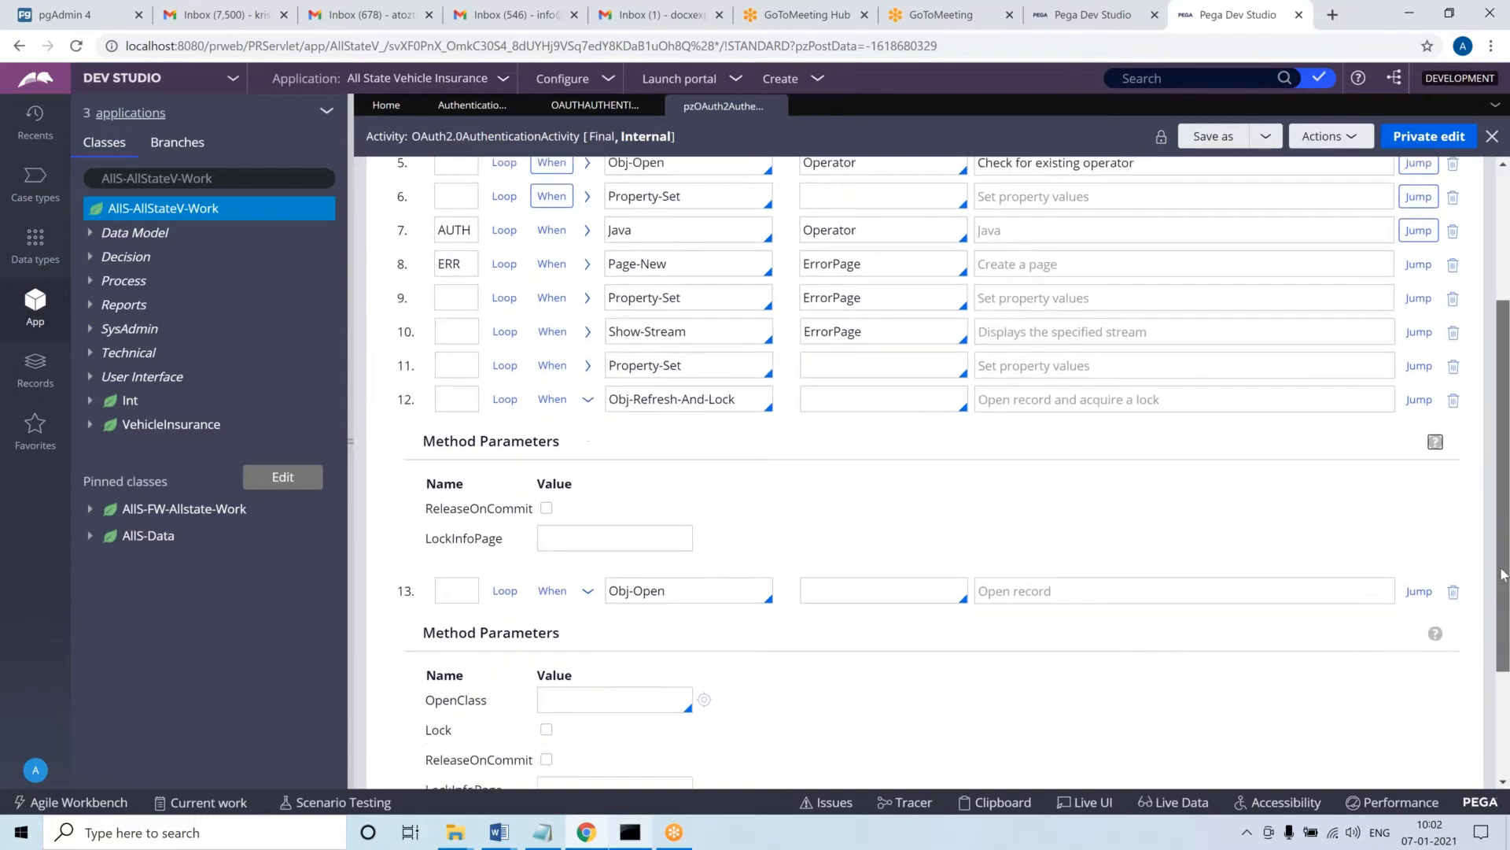
pyautogui.scroll(-3)
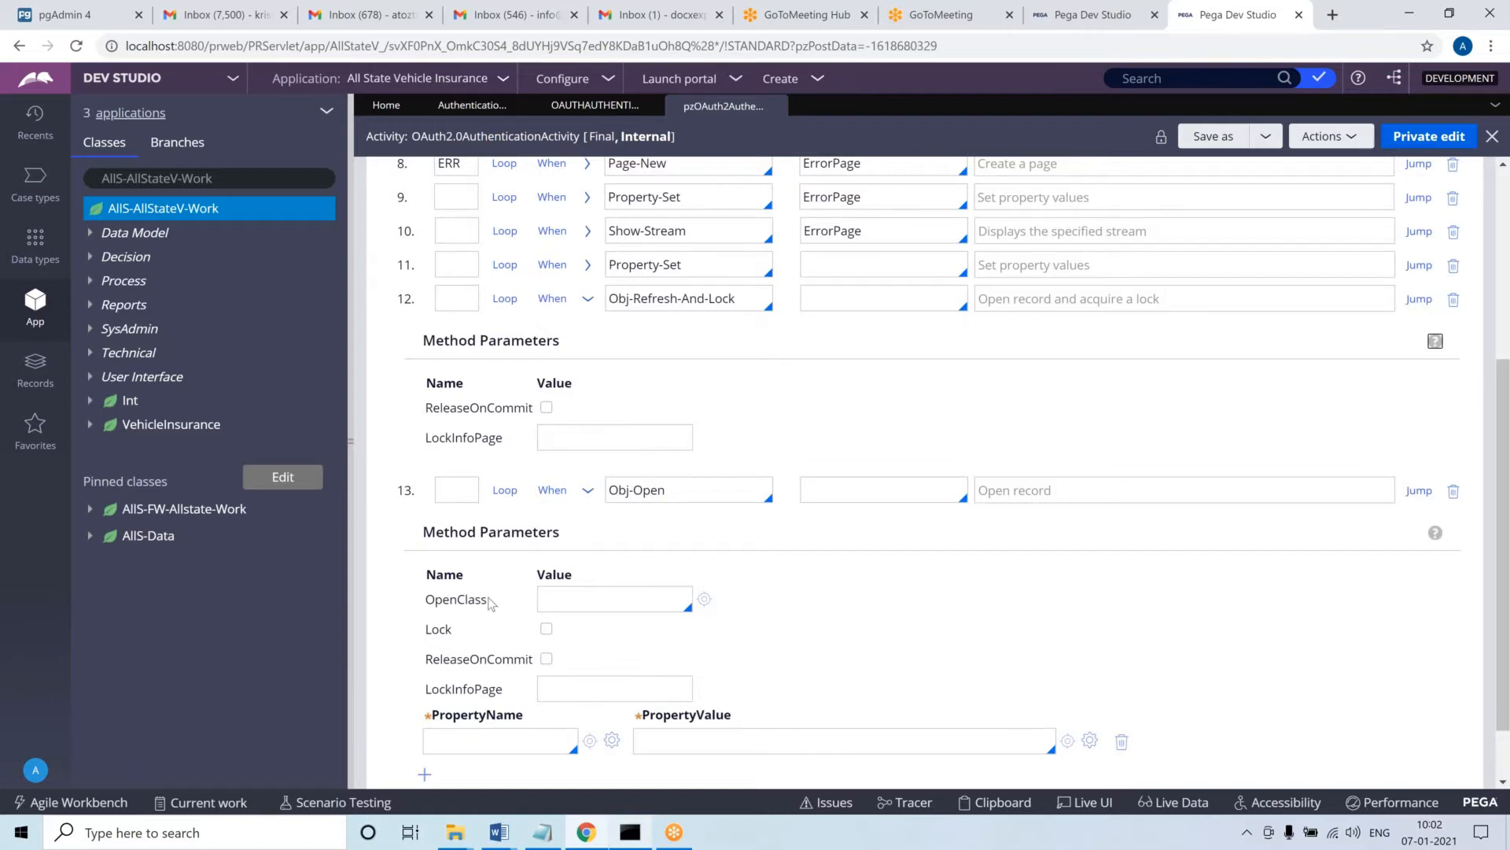
pyautogui.click(614, 598)
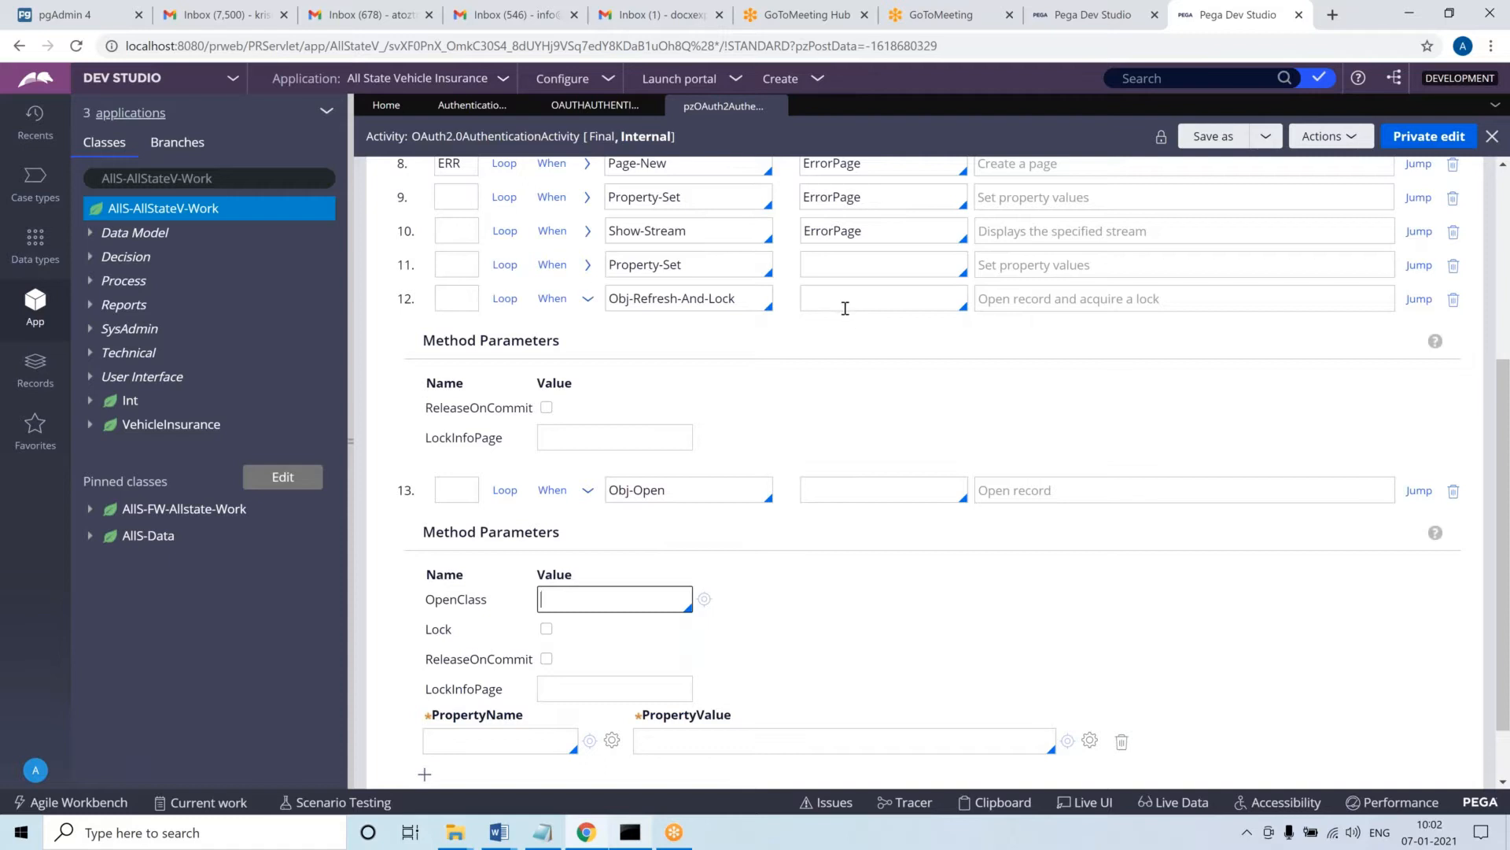
pyautogui.click(881, 298)
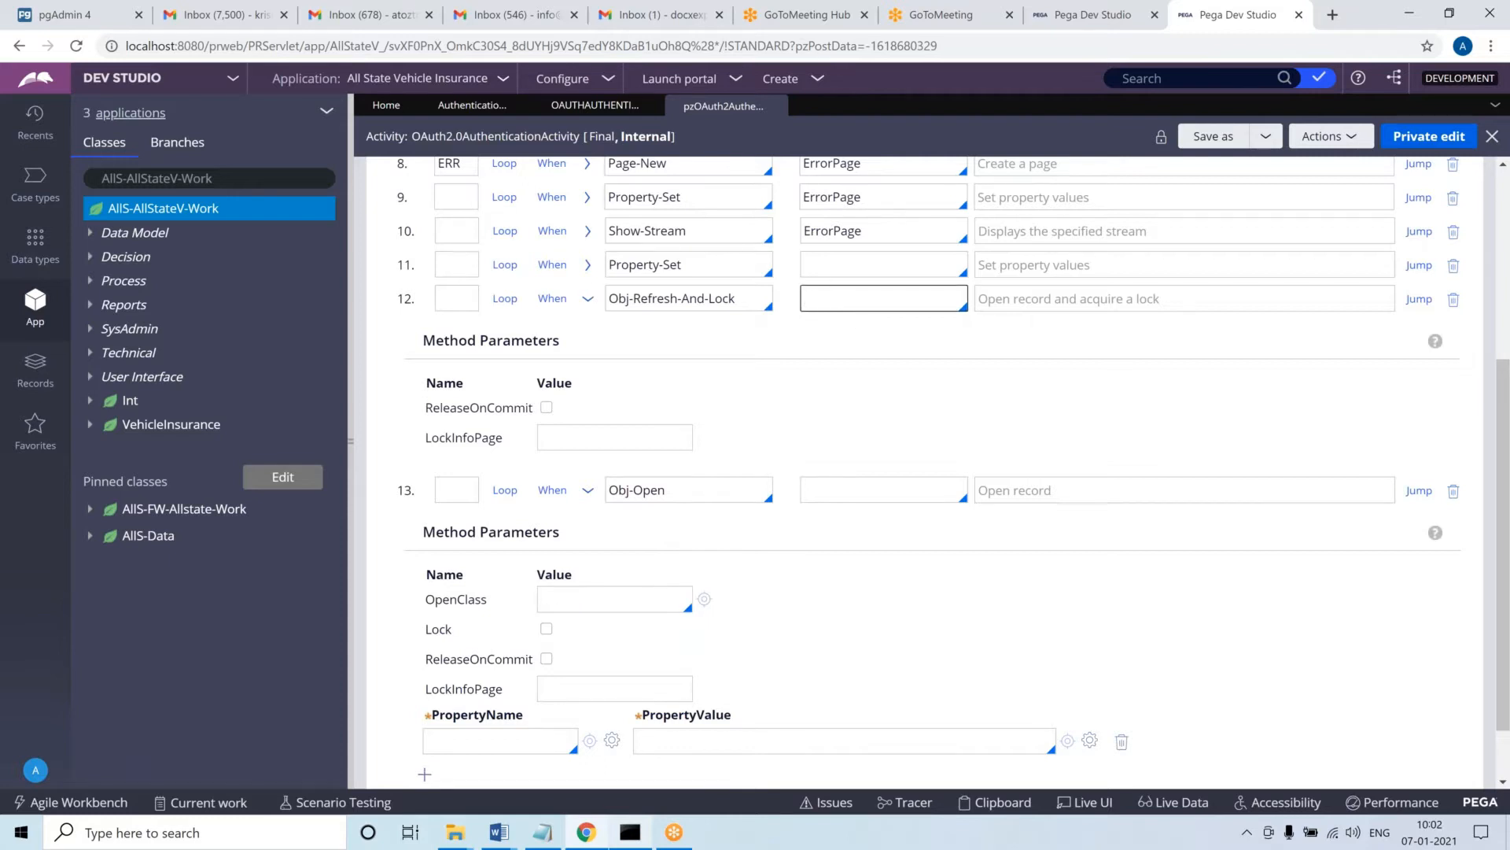
pyautogui.click(614, 598)
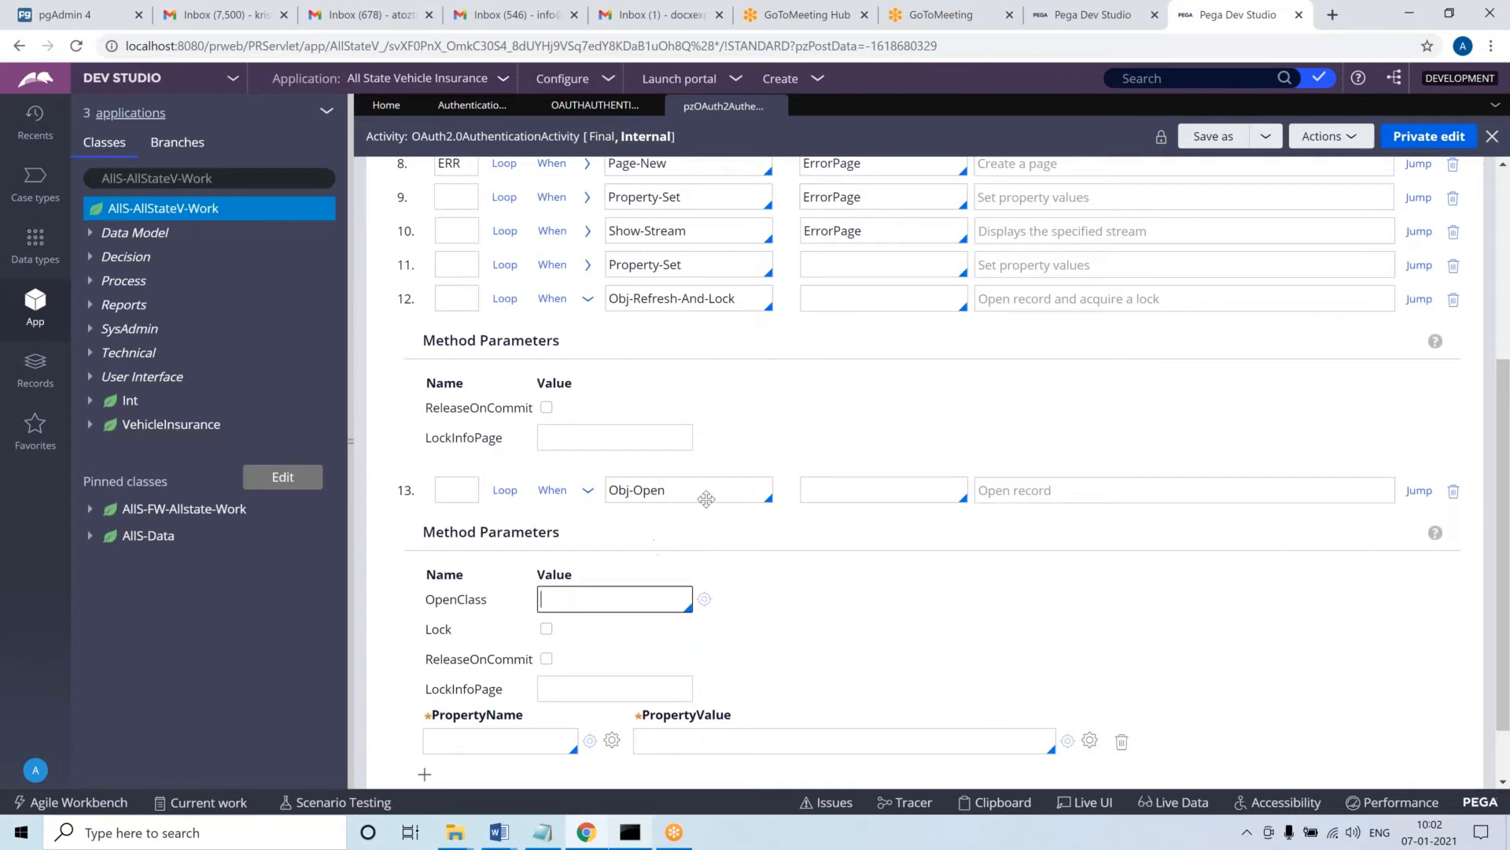
pyautogui.click(689, 489)
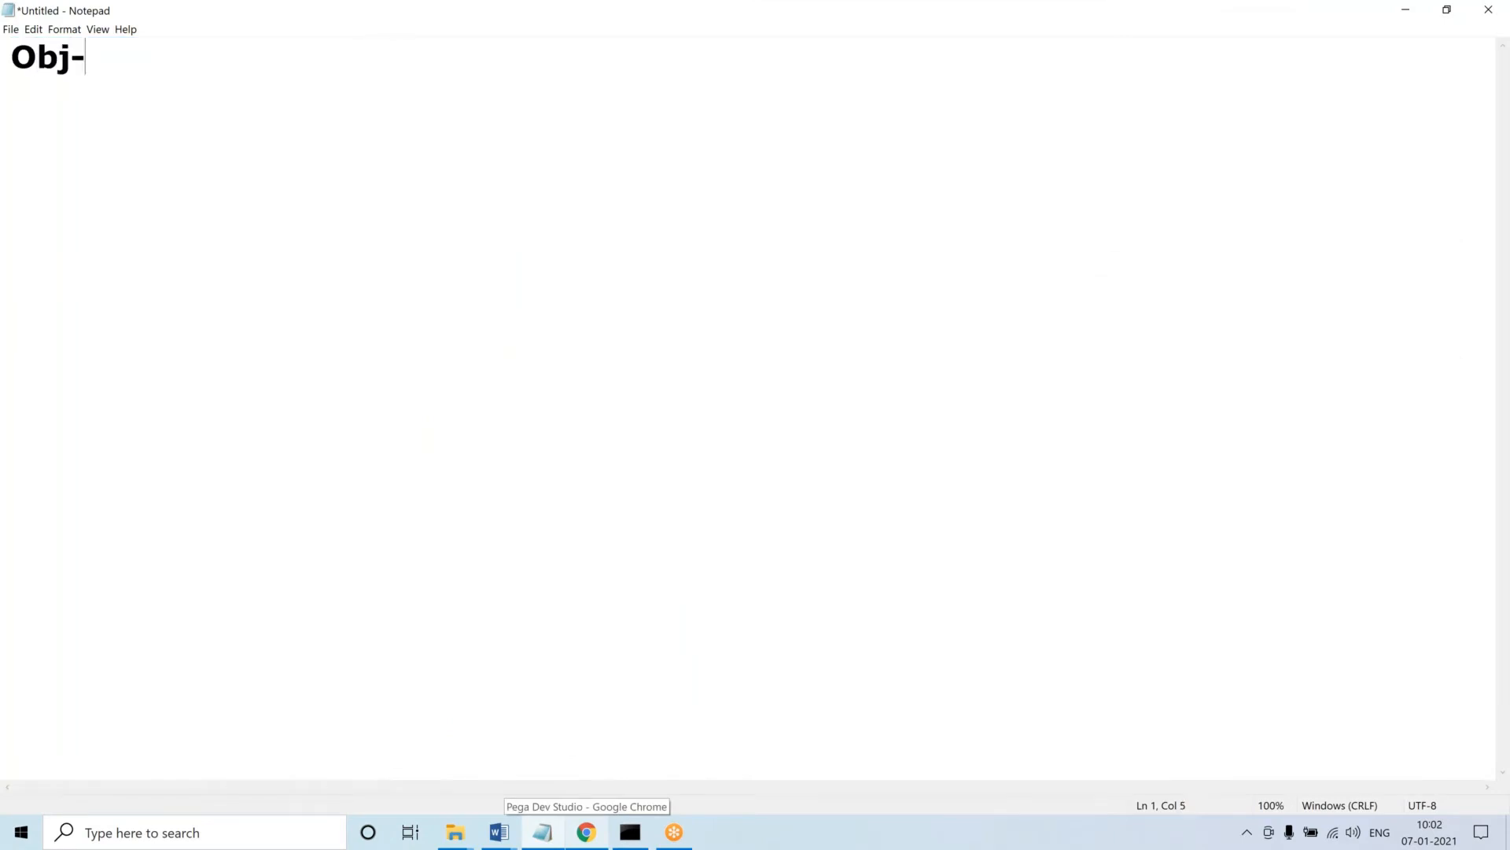
# Note 'Obj-Open single - use as read only' and 'Obj-Open - update Lock' in Notepad
pyautogui.write('Open single - use')
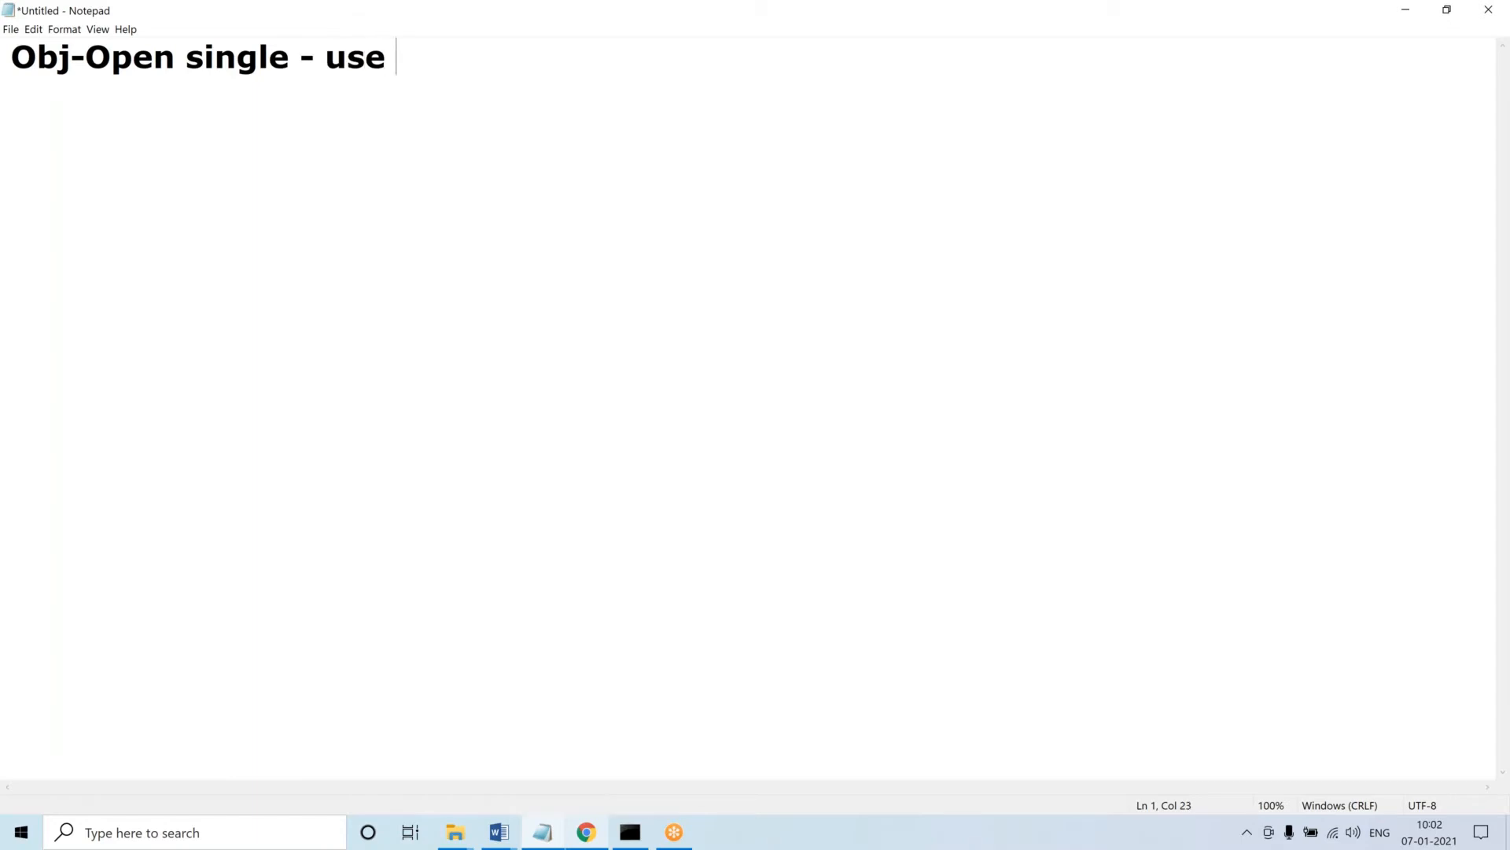
pyautogui.write('as read onli')
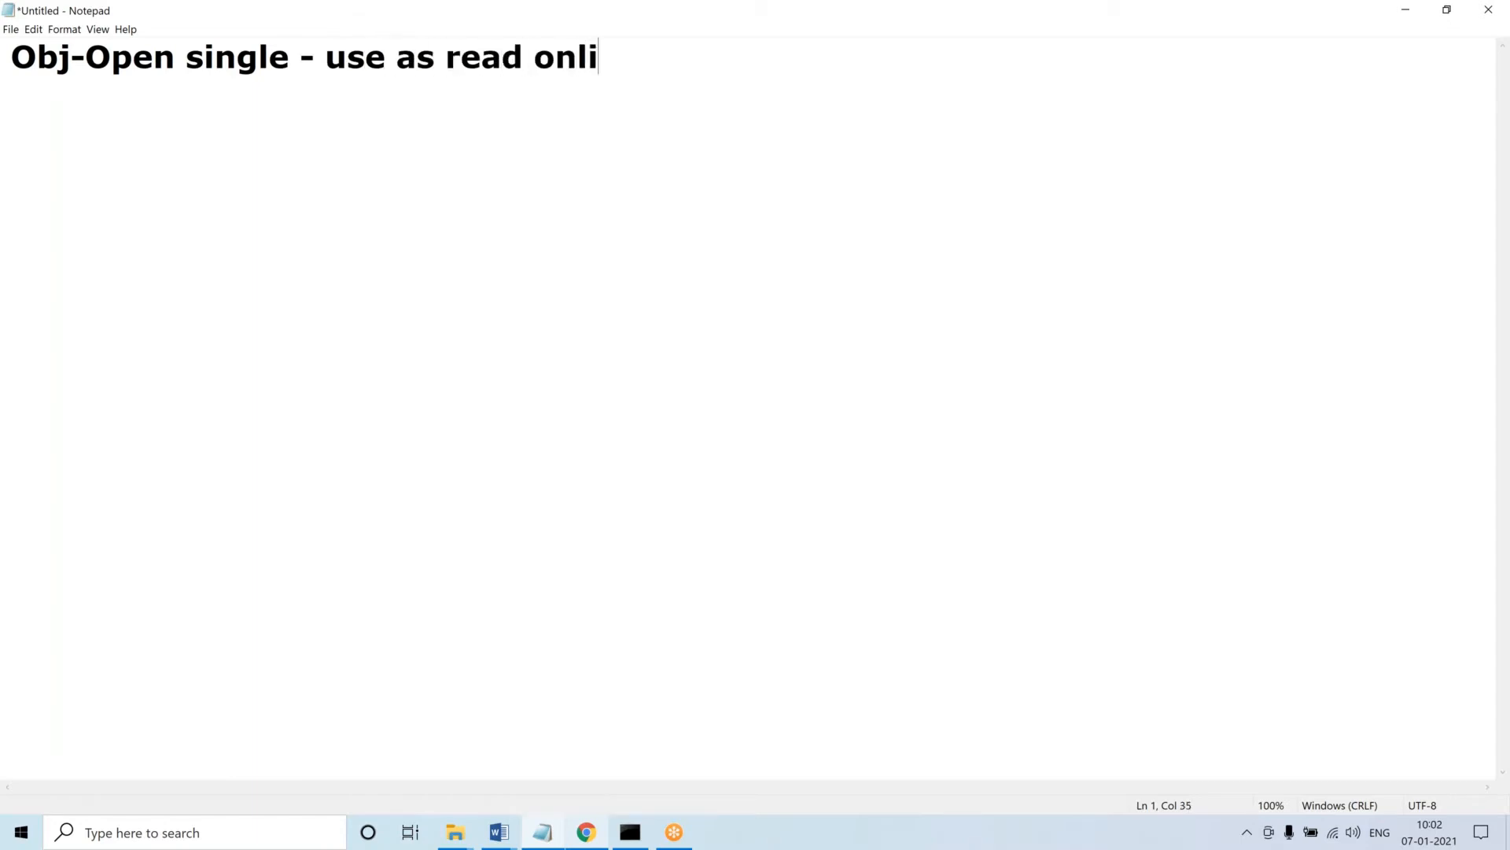
pyautogui.write('y')
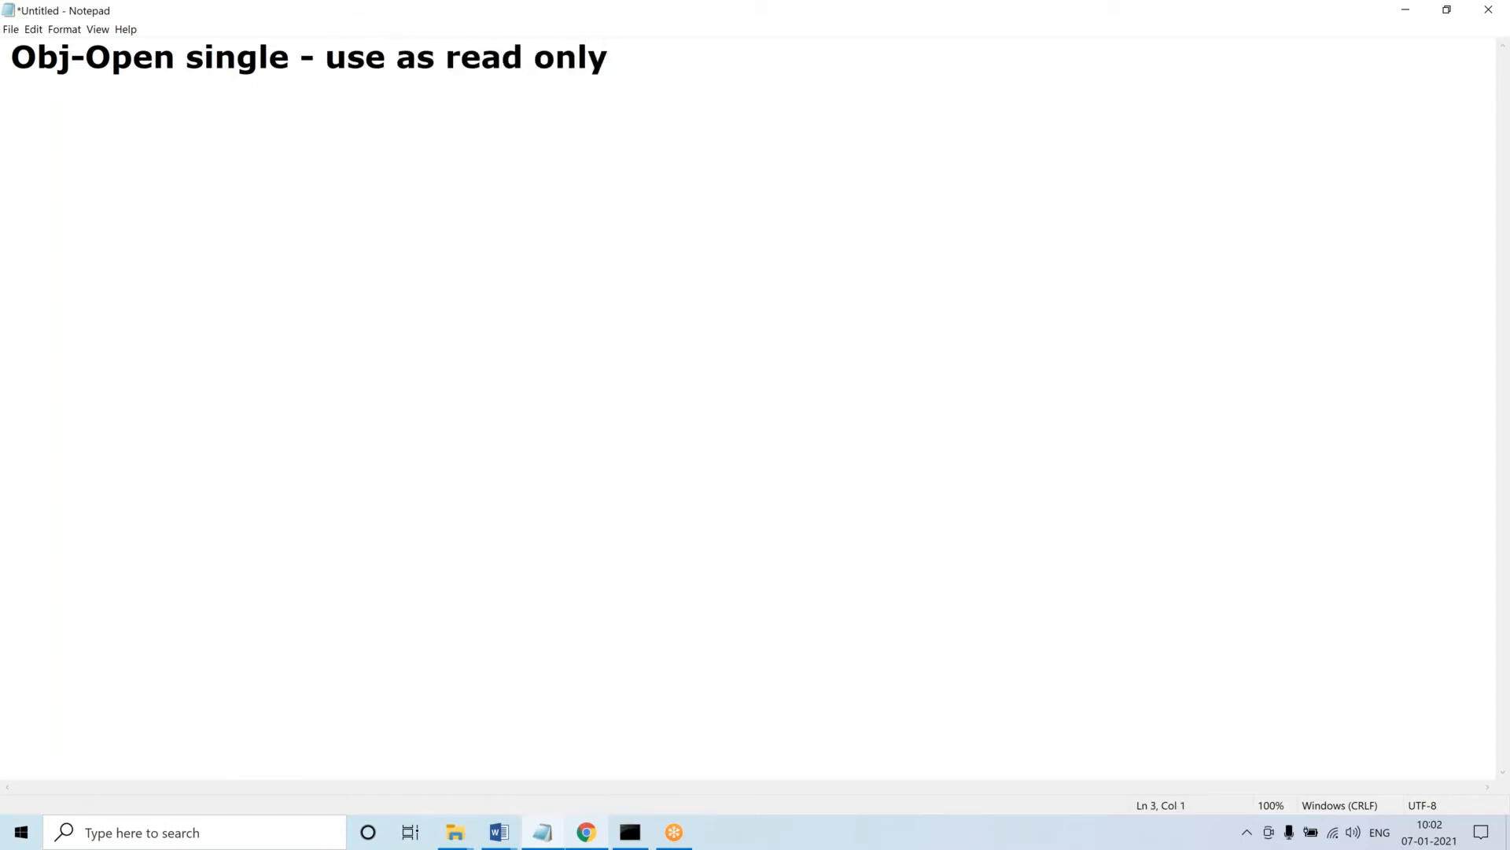
pyautogui.write('Obj-Open - update')
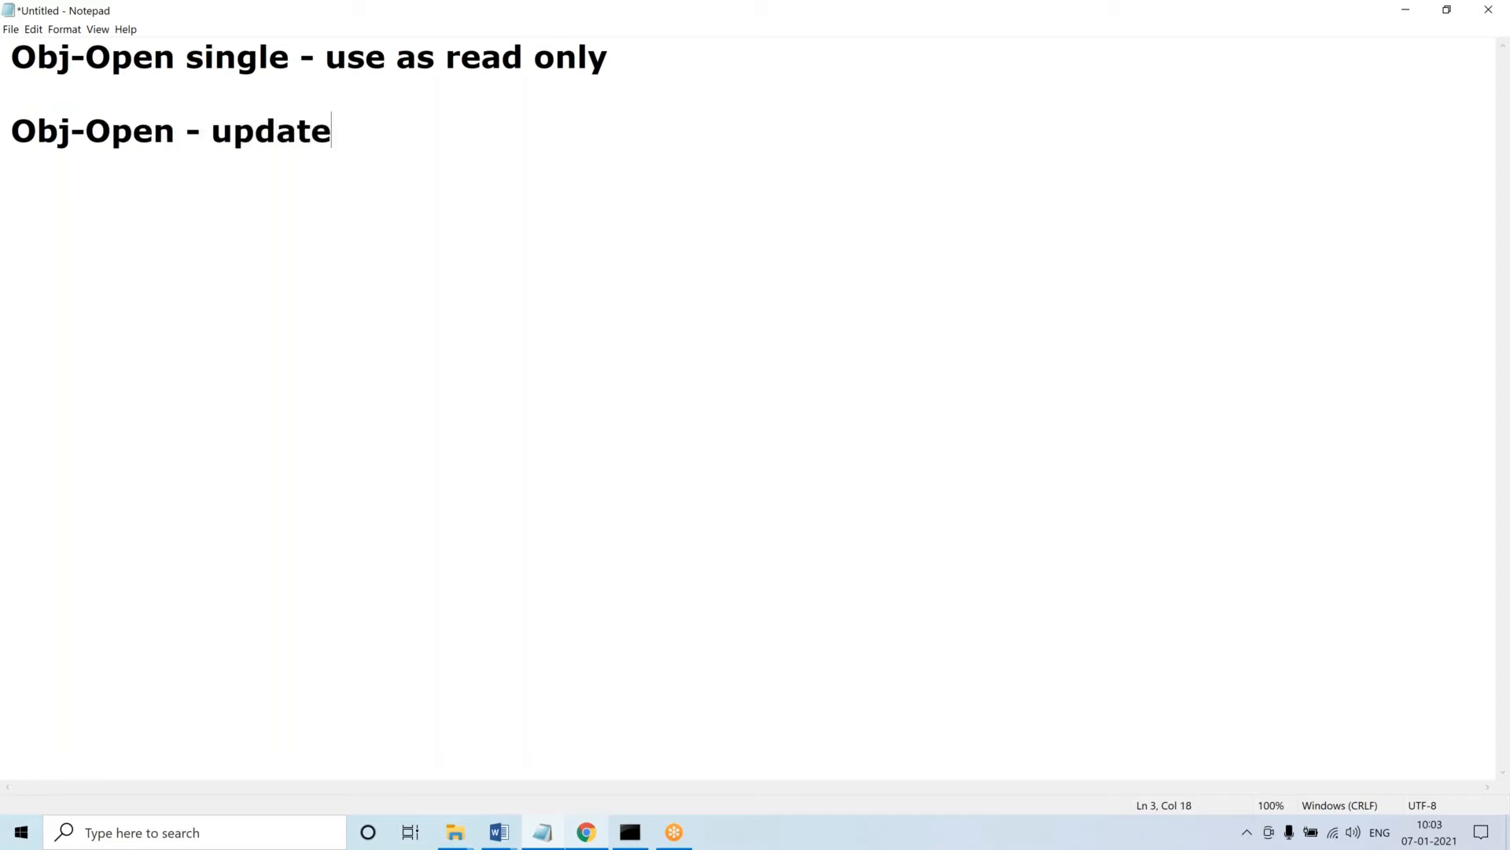
pyautogui.write('Lock')
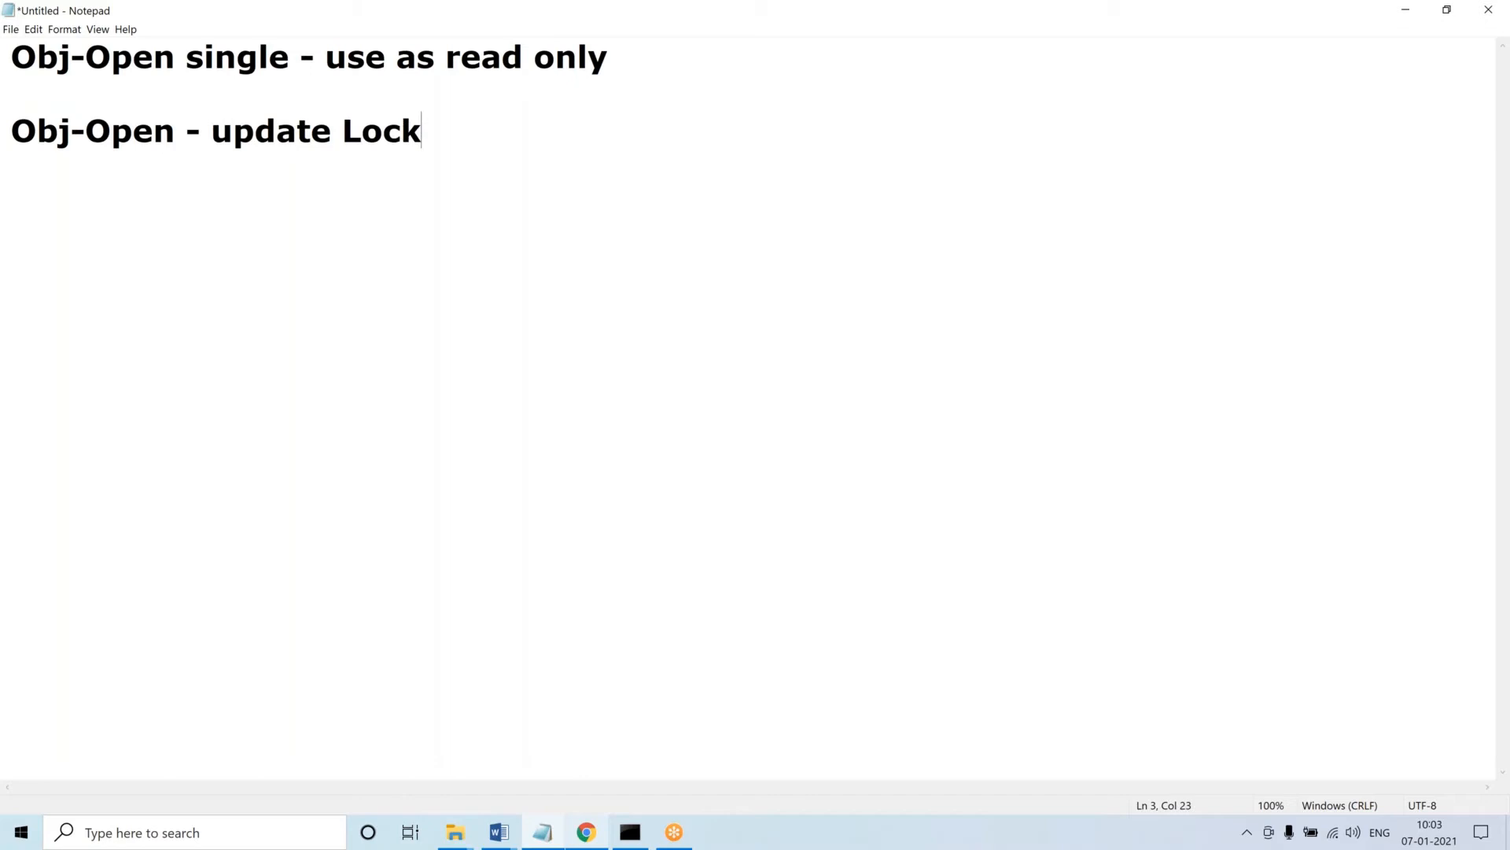
pyautogui.doubleClick(381, 131)
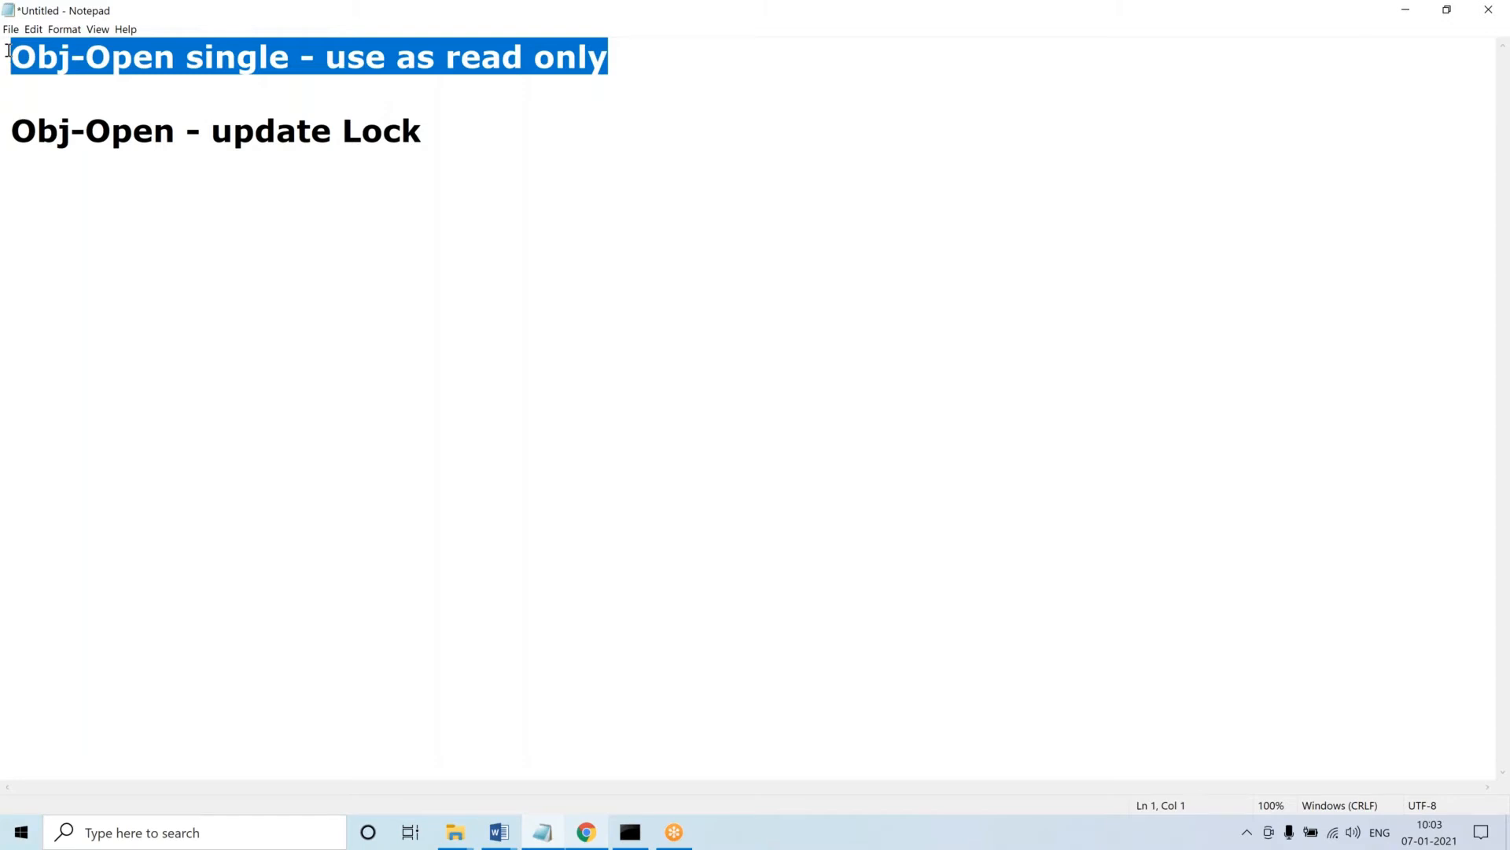
pyautogui.moveTo(944, 181)
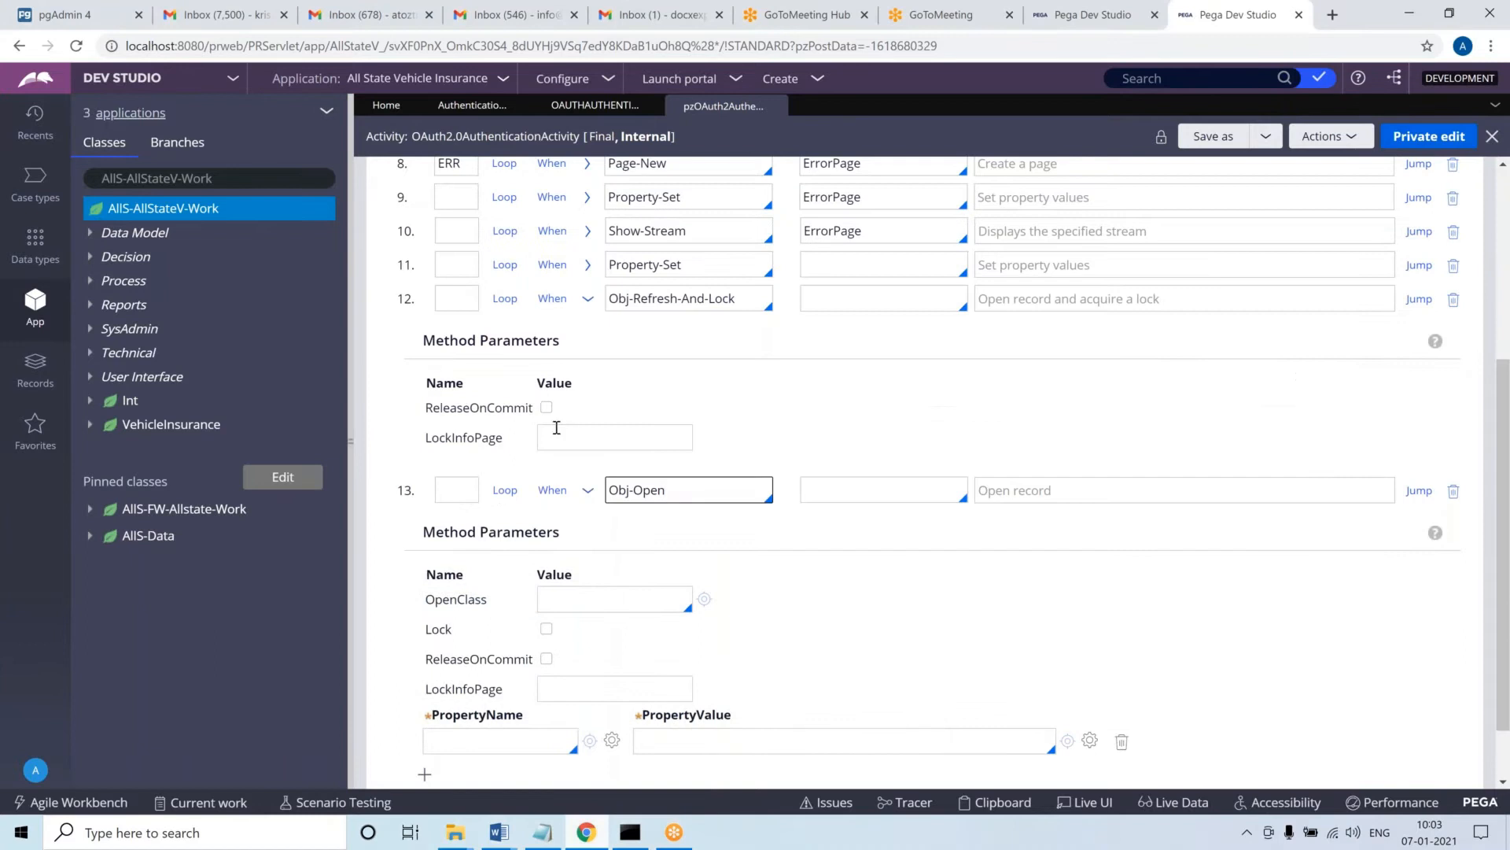
# Check the Lock option on the Obj-Open step 13 so it locks the opened record
pyautogui.doubleClick(672, 298)
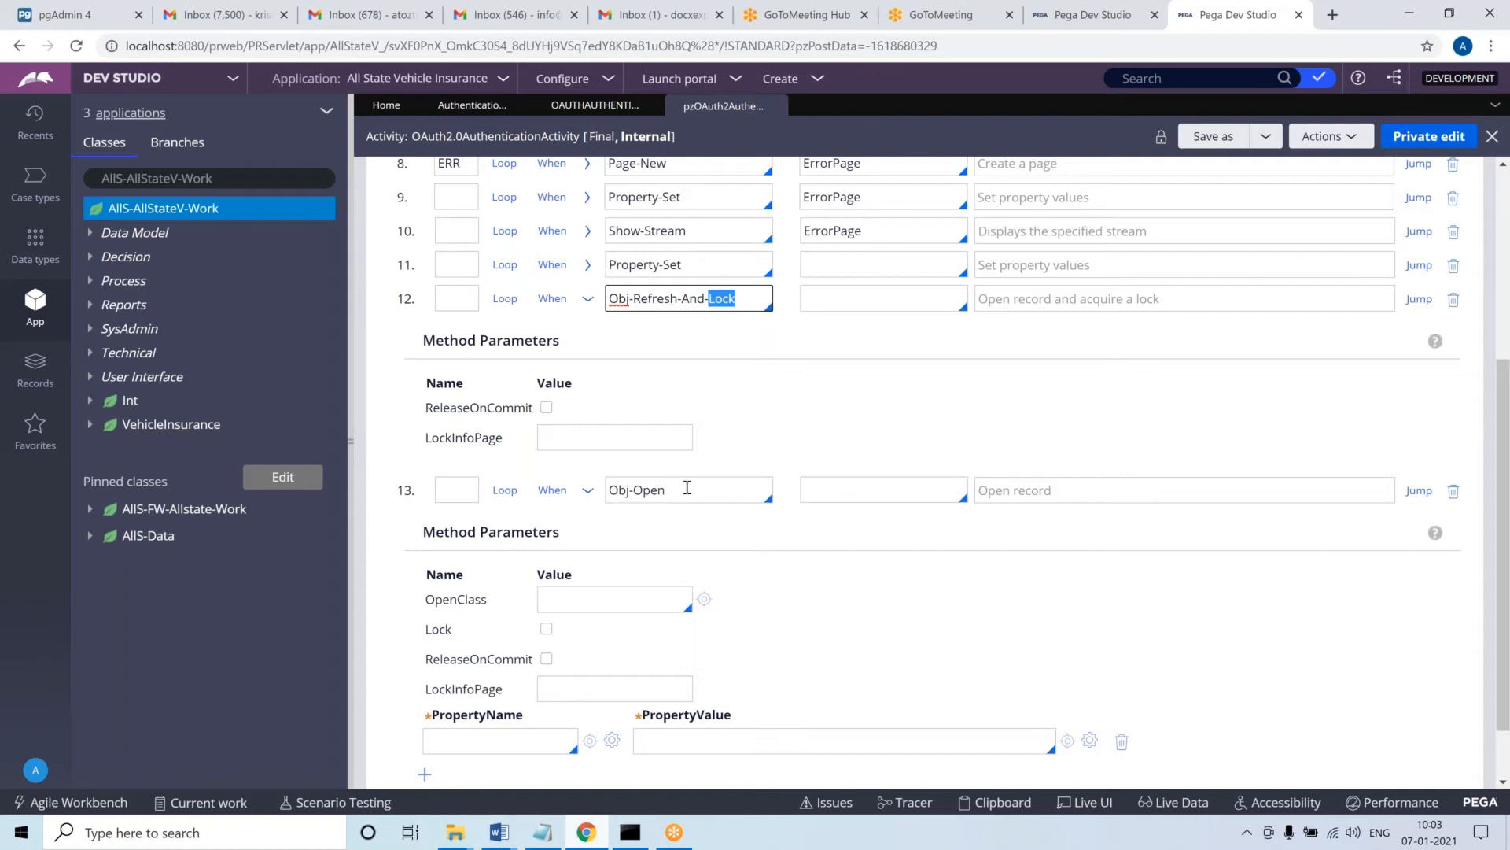
pyautogui.click(687, 489)
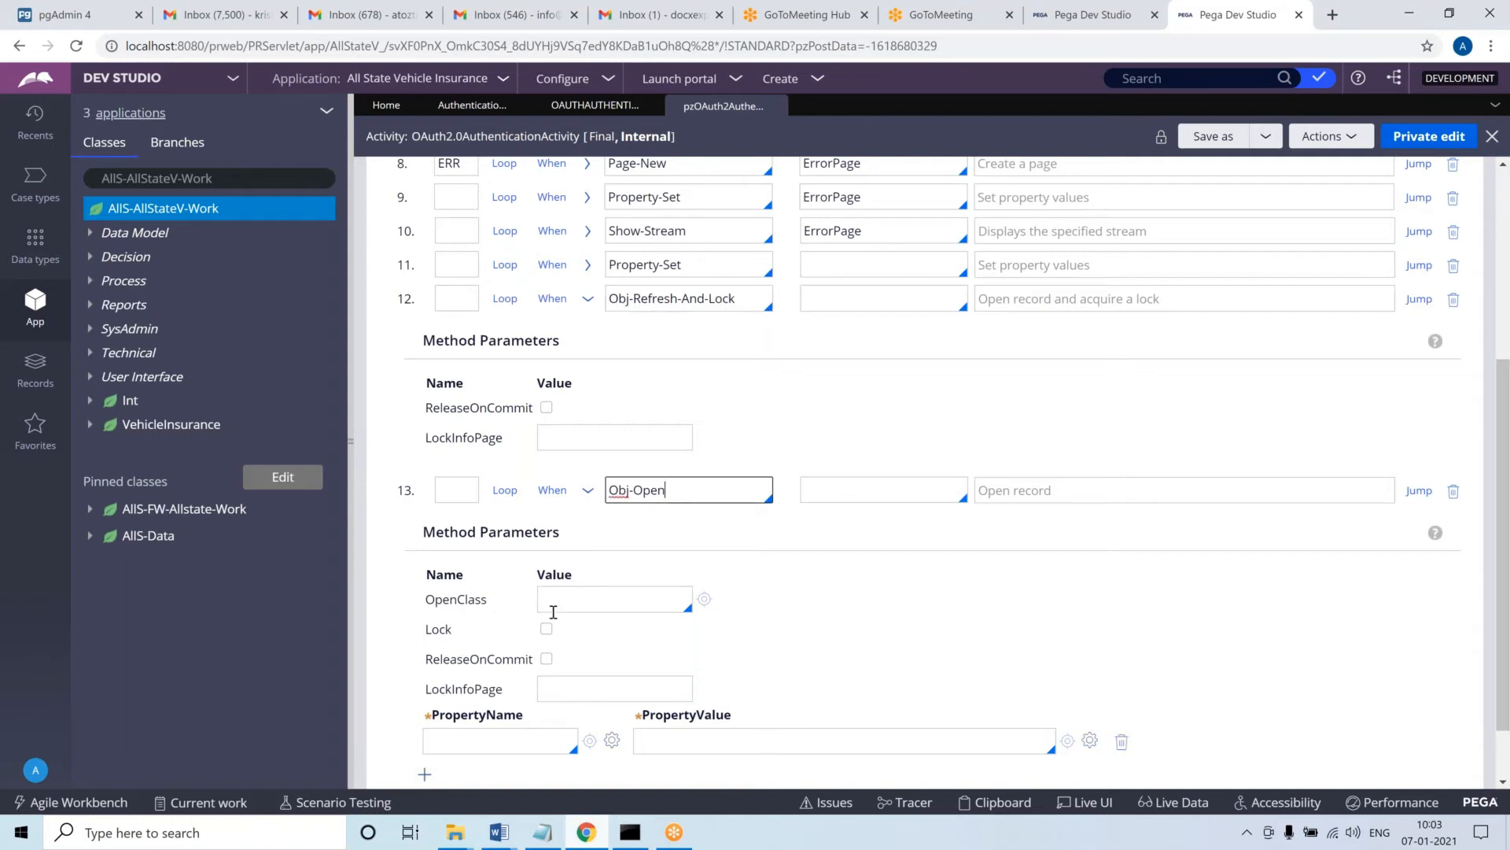
pyautogui.click(546, 628)
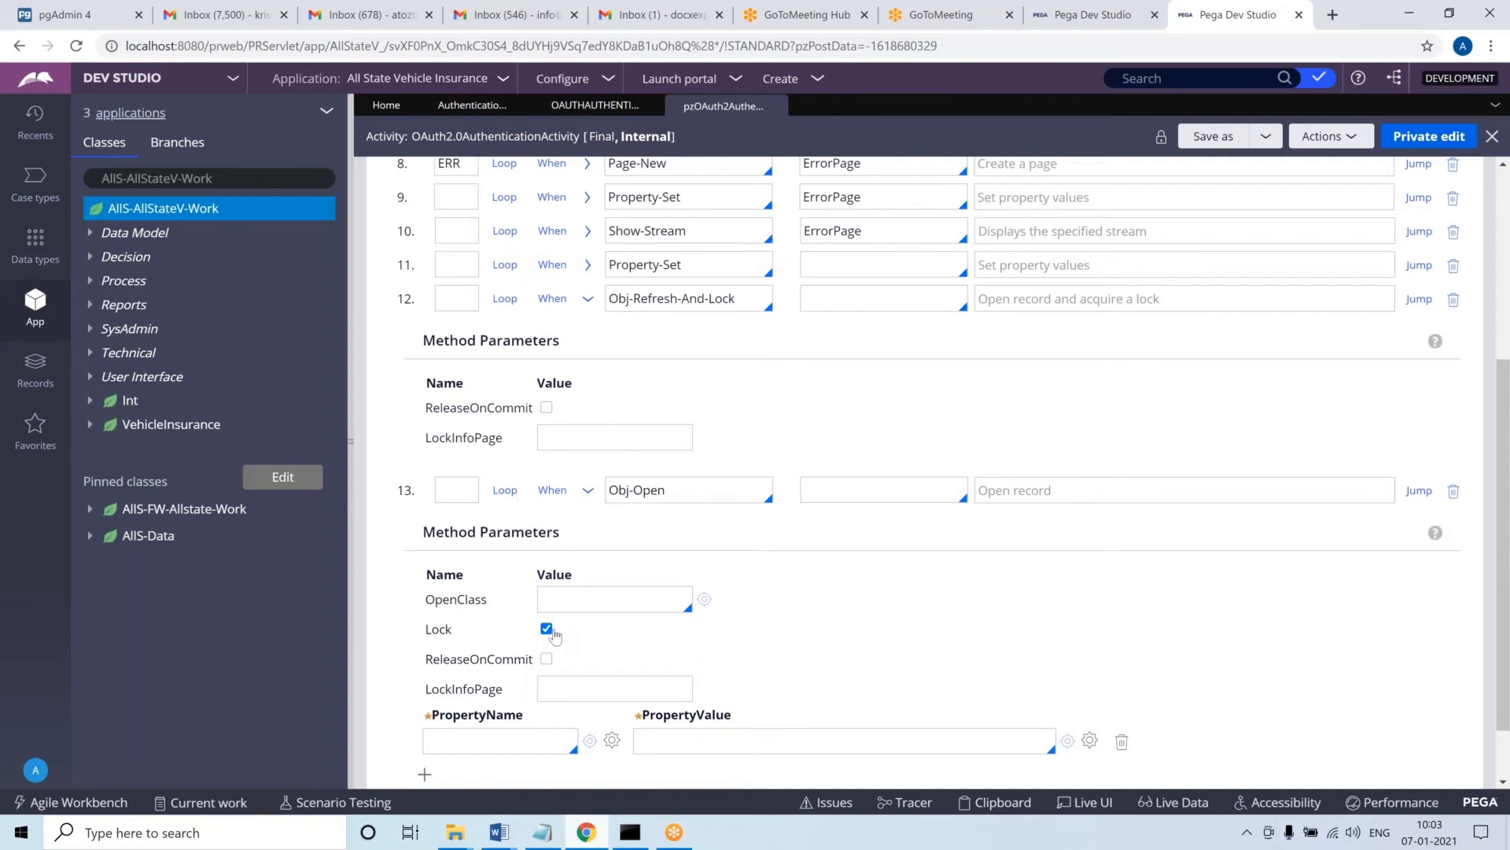
pyautogui.click(881, 489)
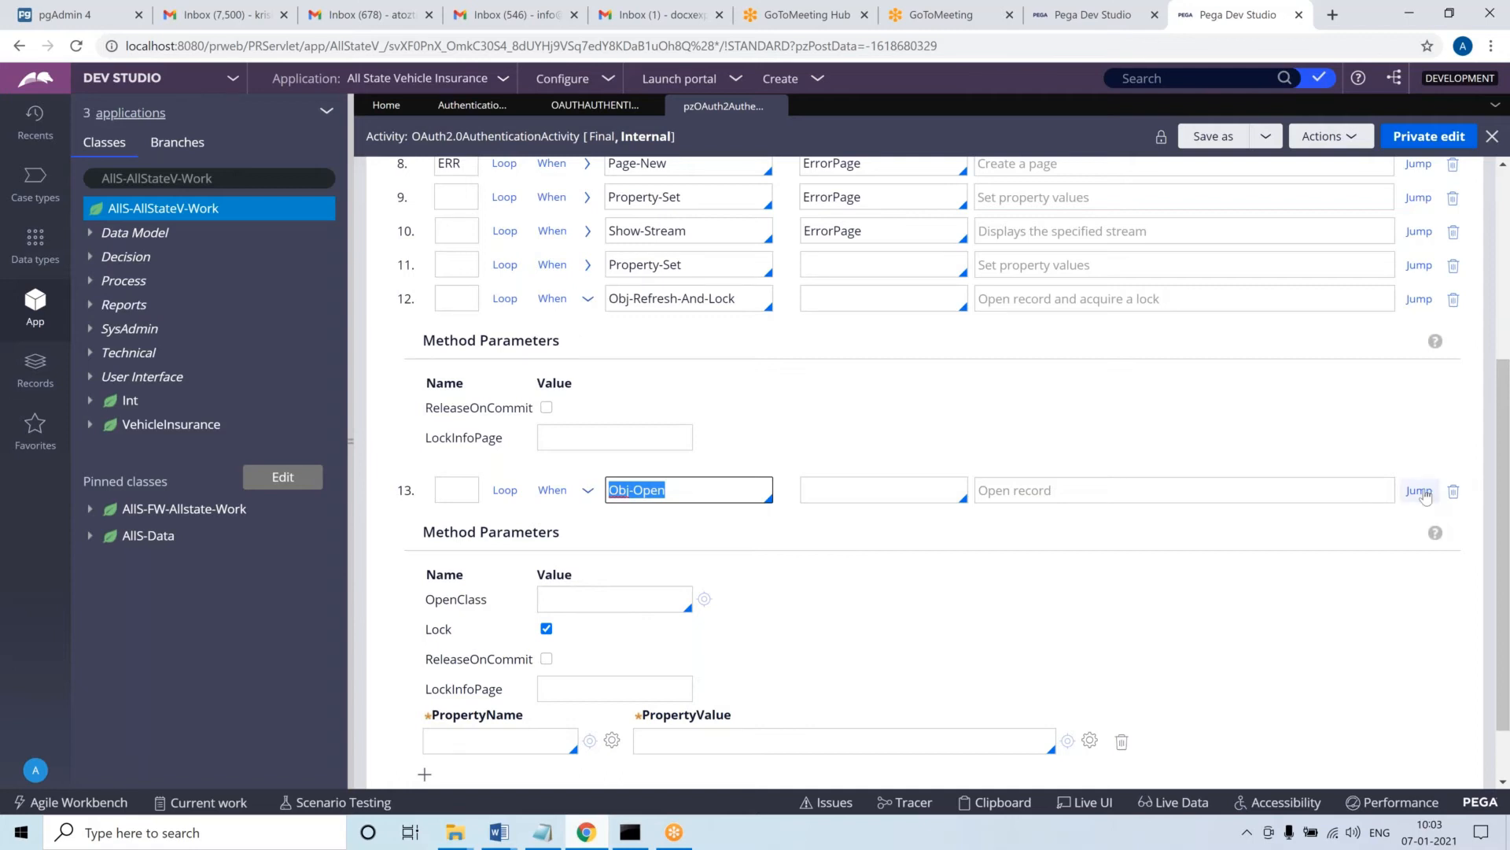
pyautogui.moveTo(1420, 491)
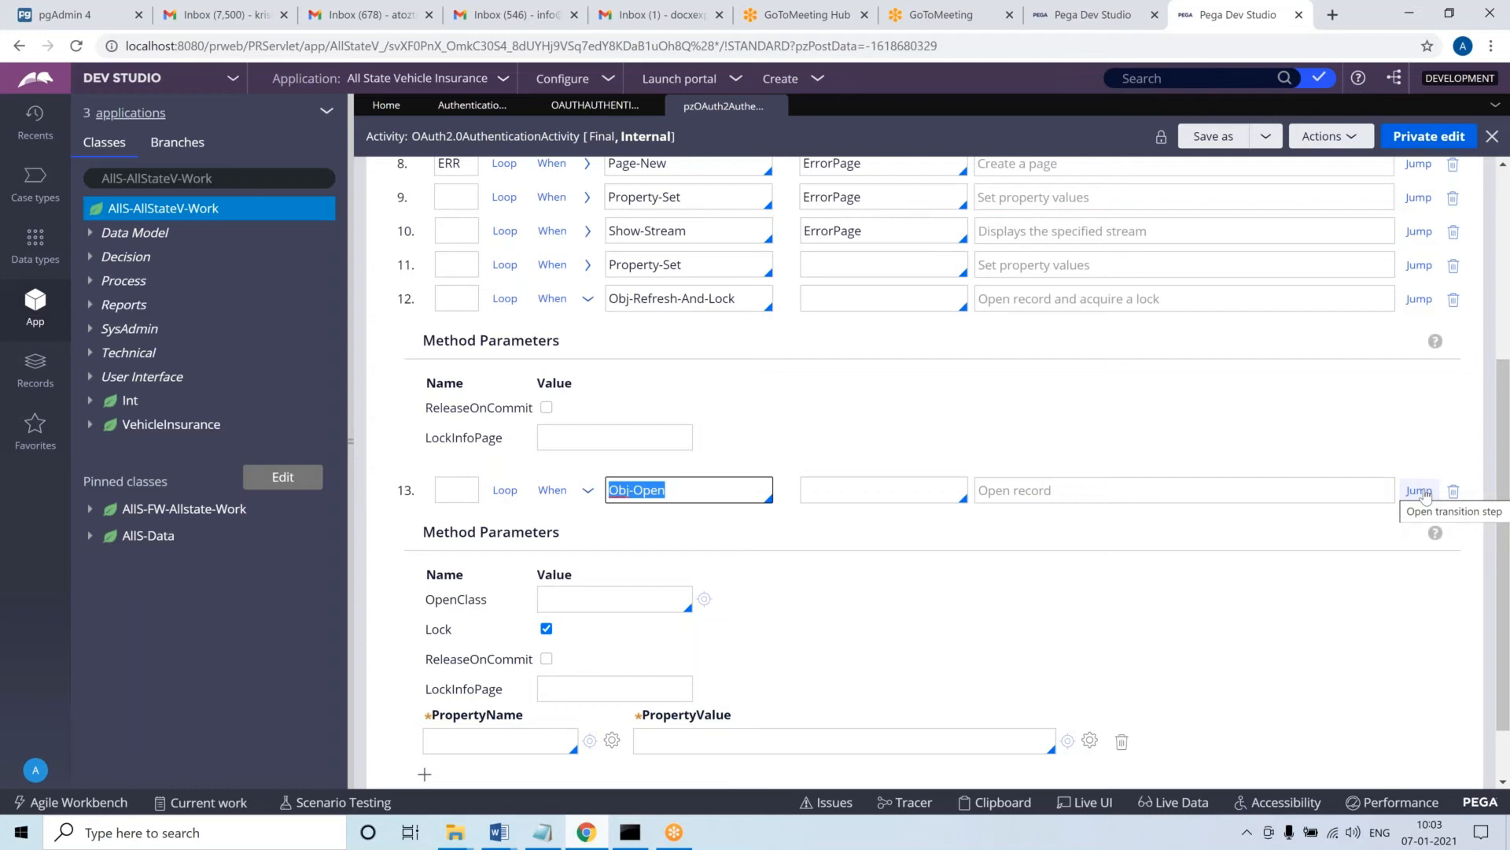
pyautogui.moveTo(818, 178)
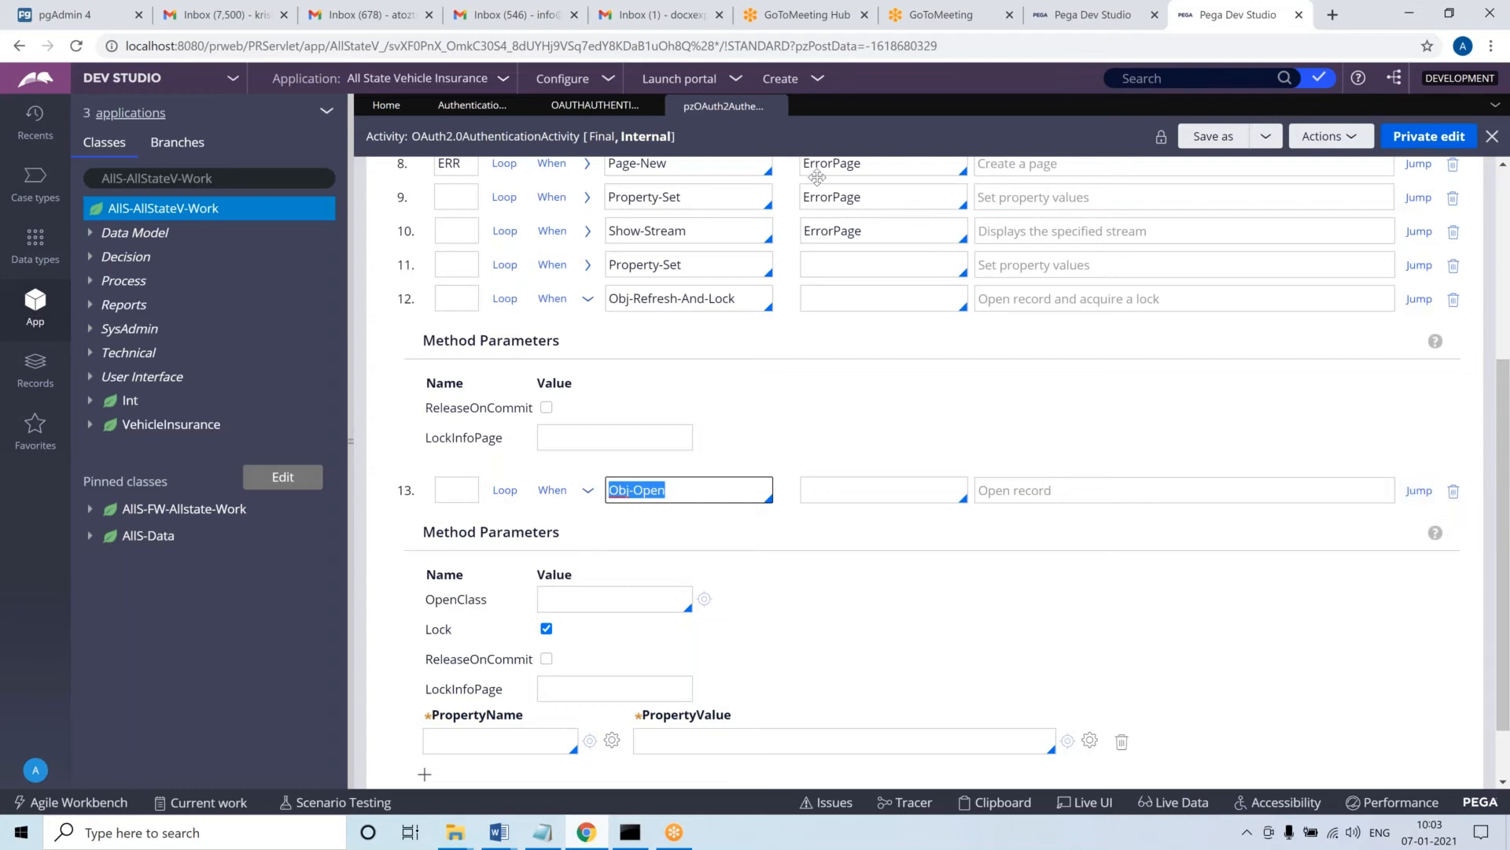
# Set tempPAge as the step page of the Obj-Refresh-And-Lock step 12
pyautogui.click(689, 298)
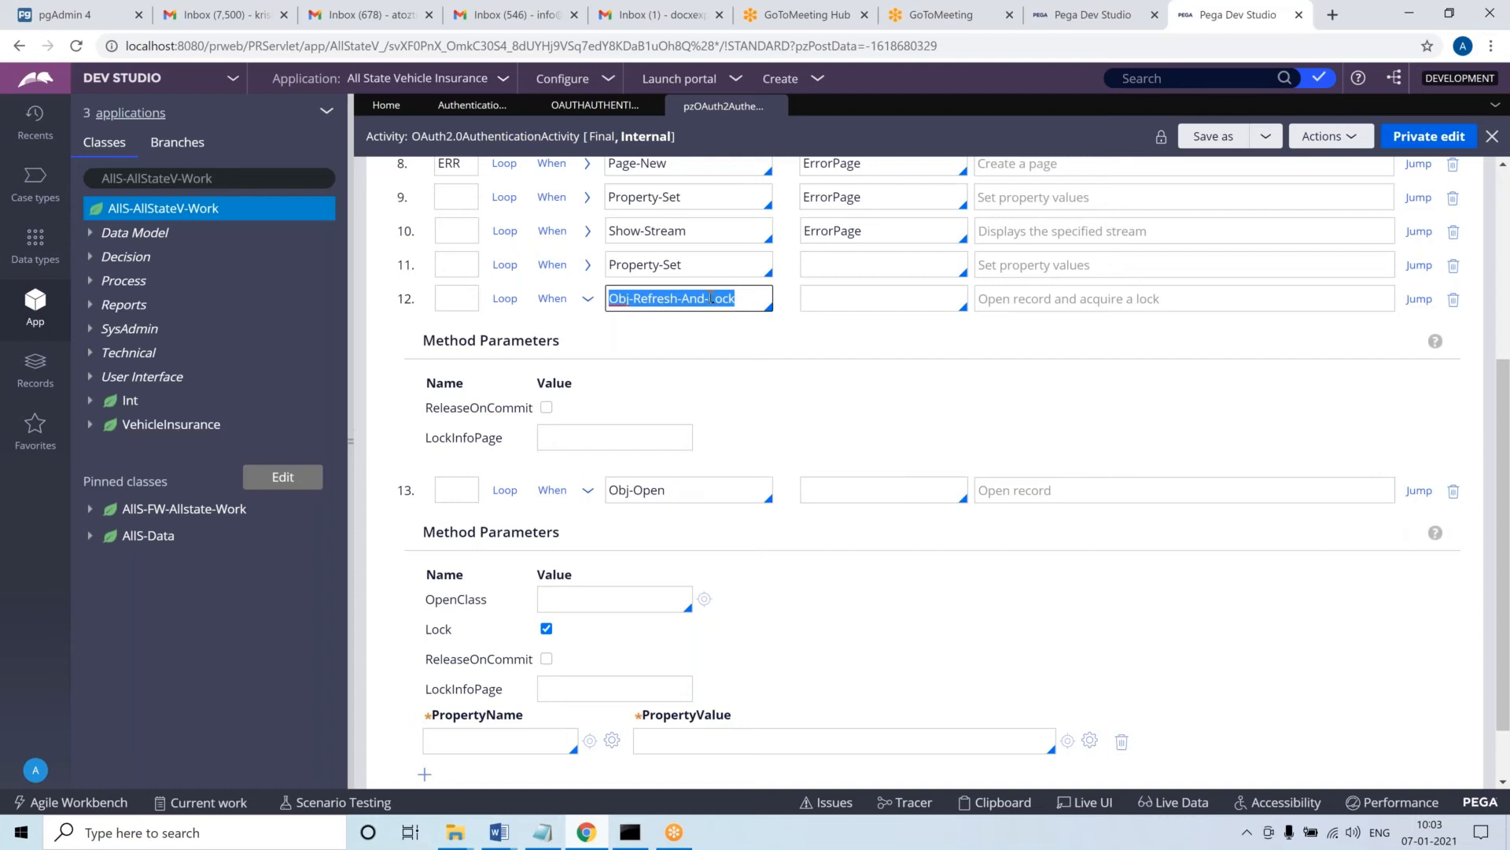
pyautogui.write('temp')
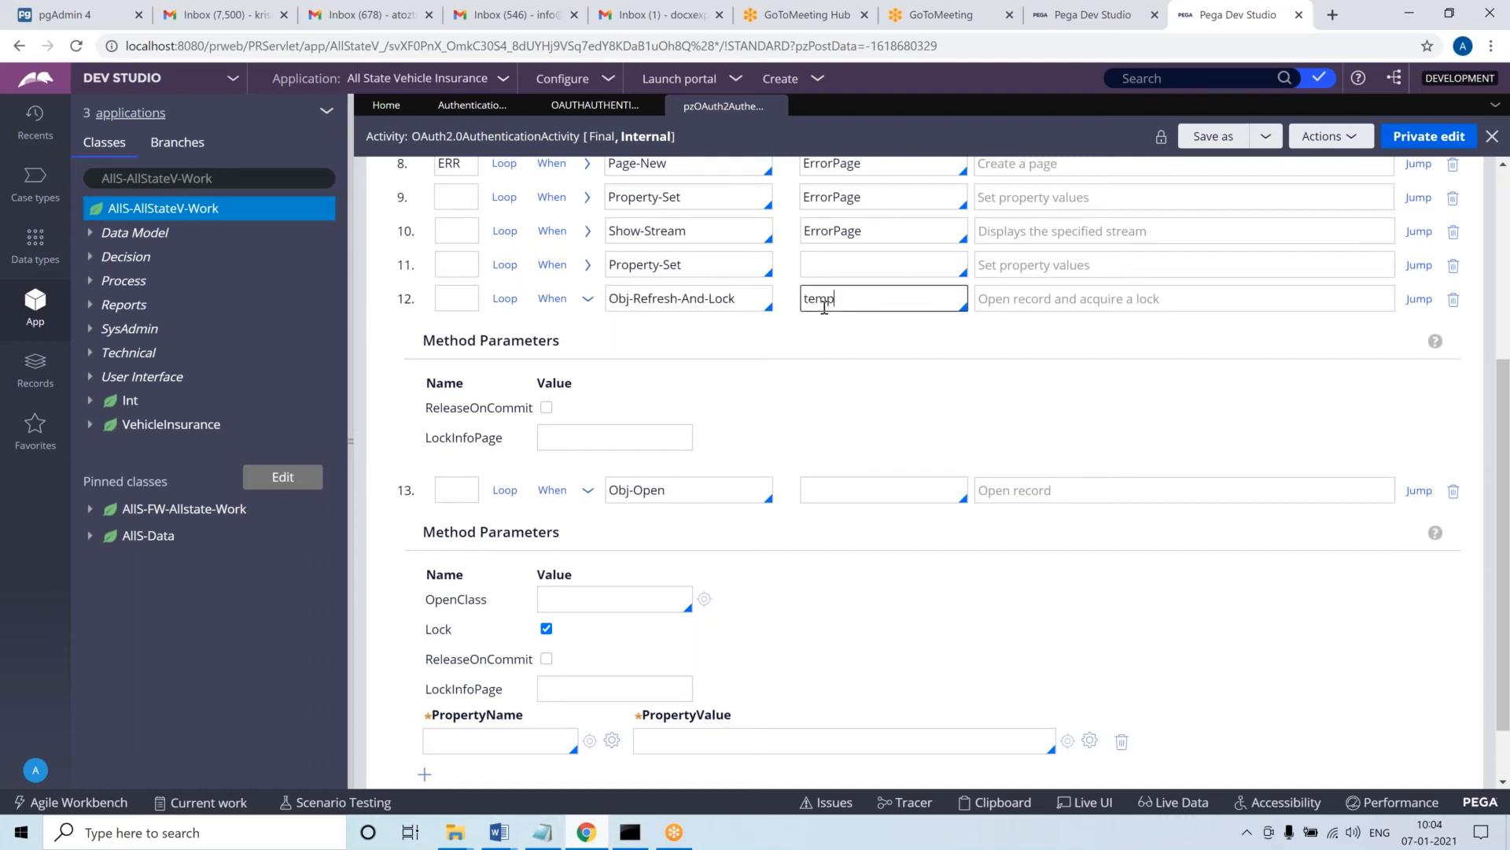
pyautogui.doubleClick(832, 299)
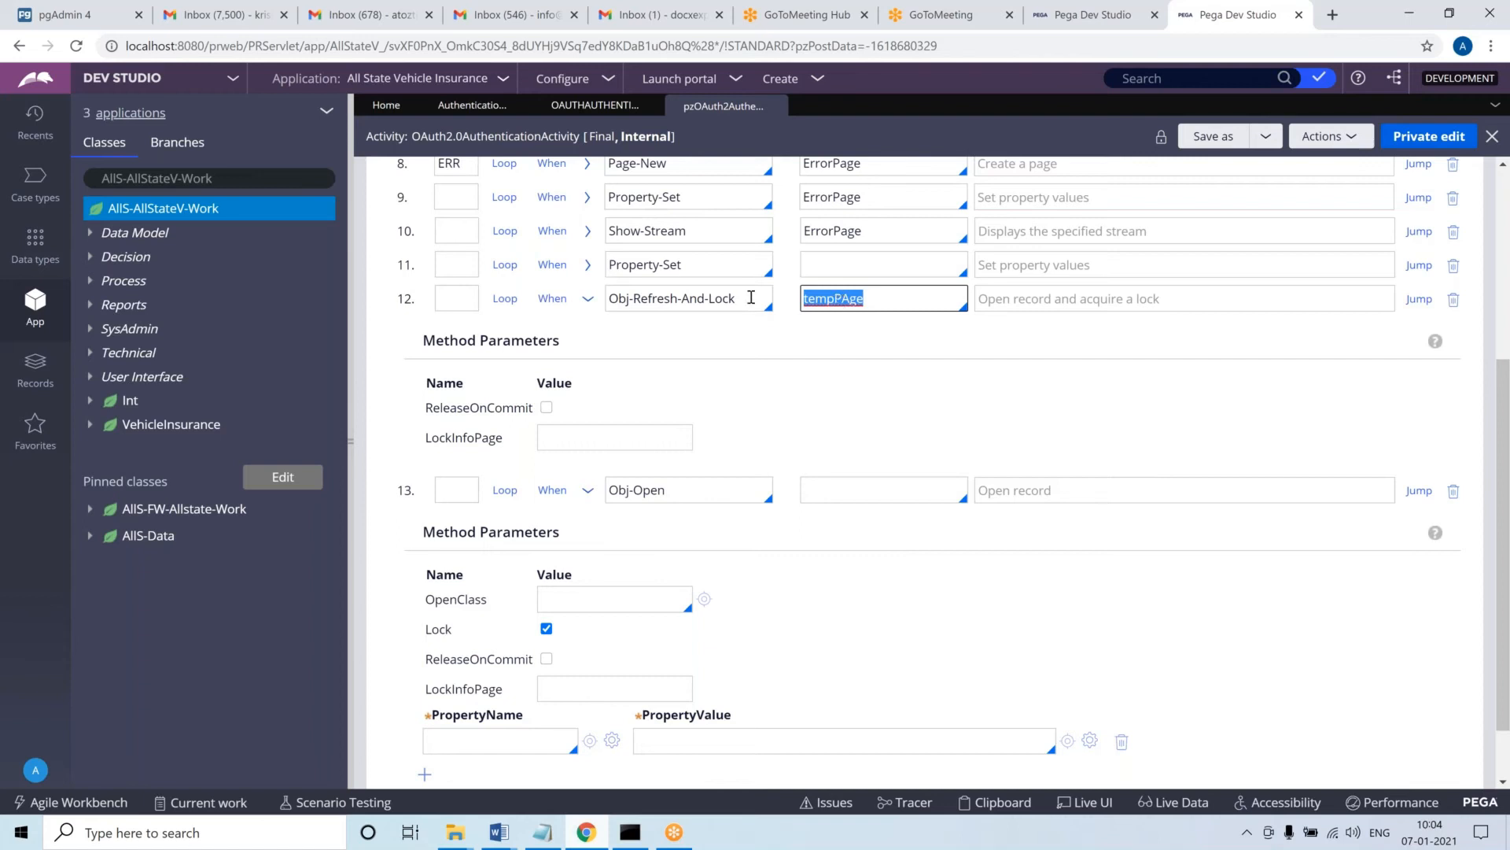
pyautogui.click(688, 298)
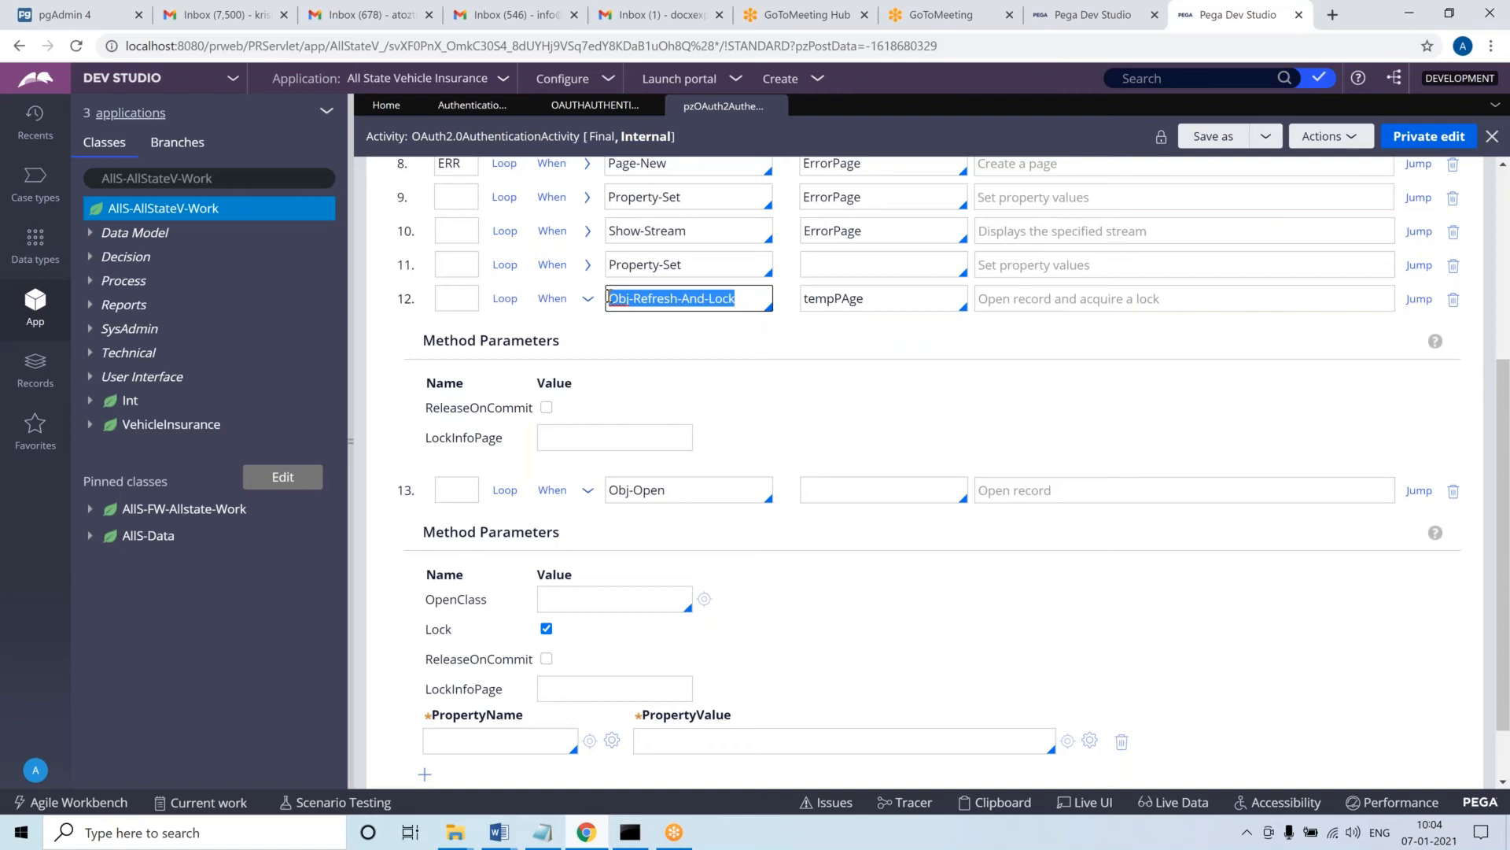
pyautogui.click(881, 297)
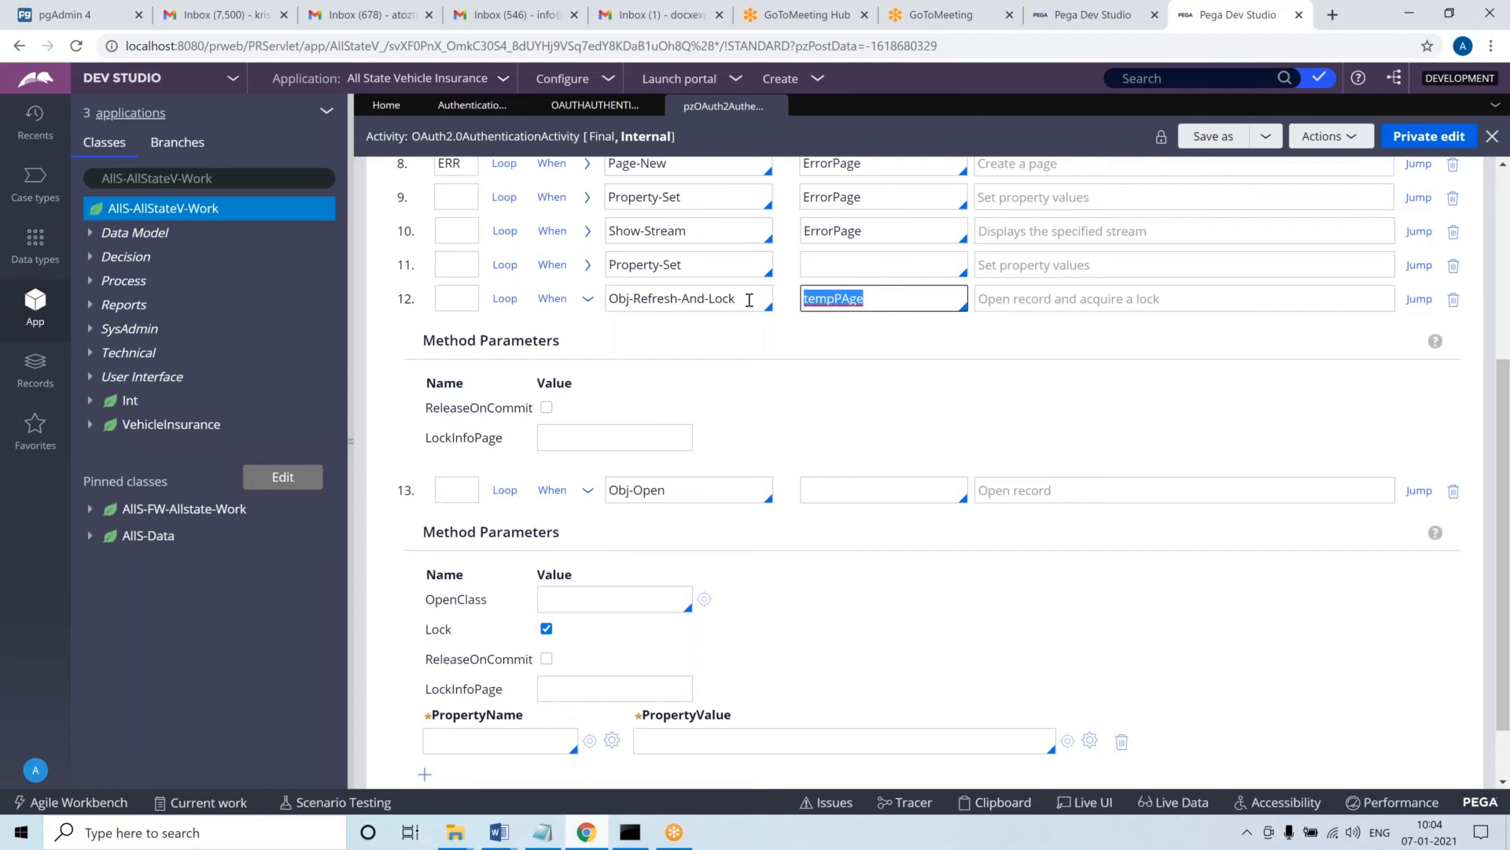
pyautogui.click(684, 298)
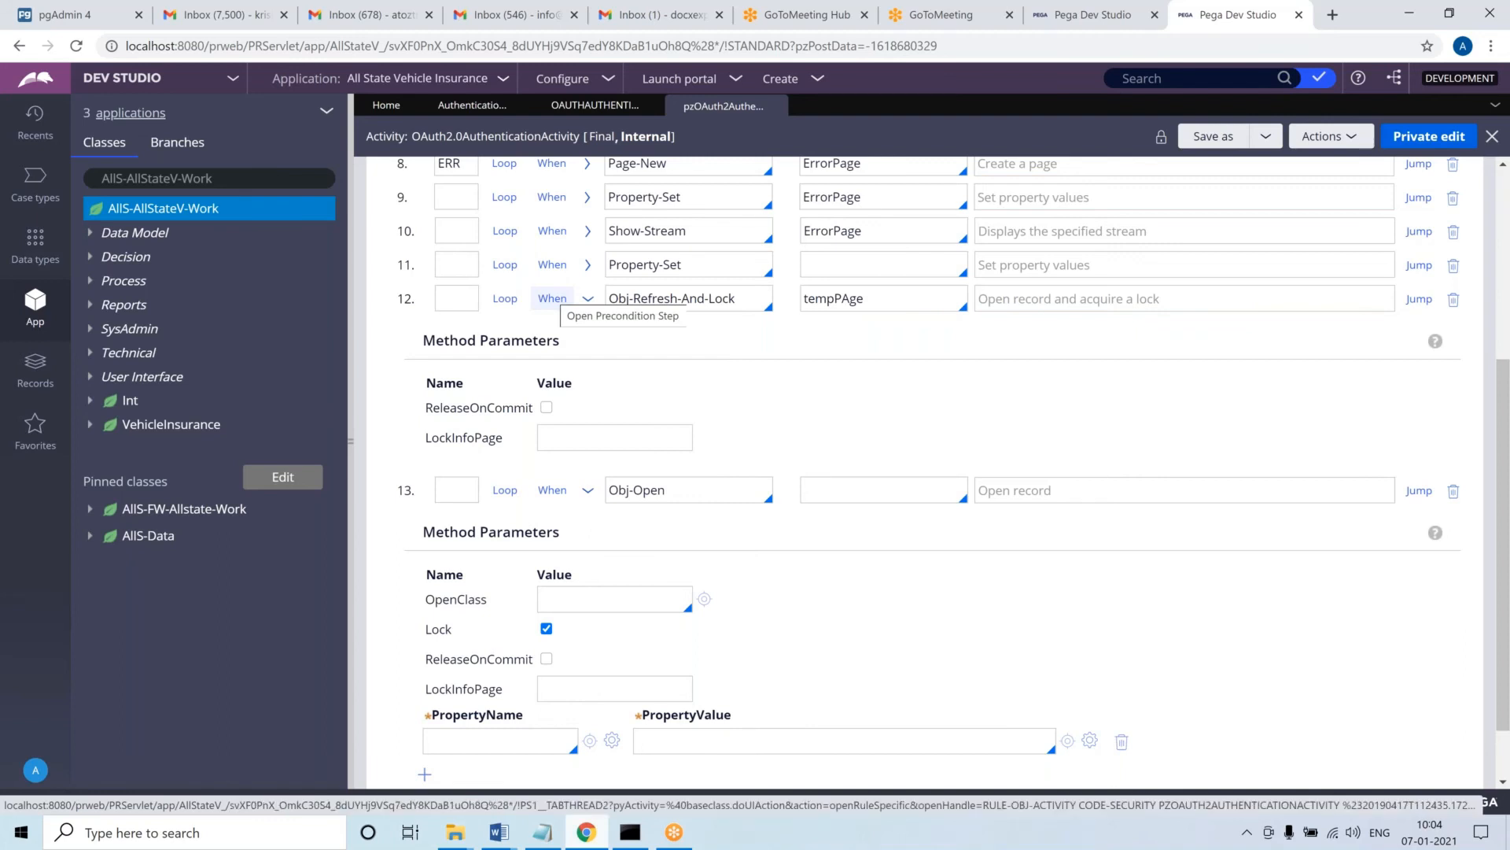
pyautogui.doubleClick(688, 298)
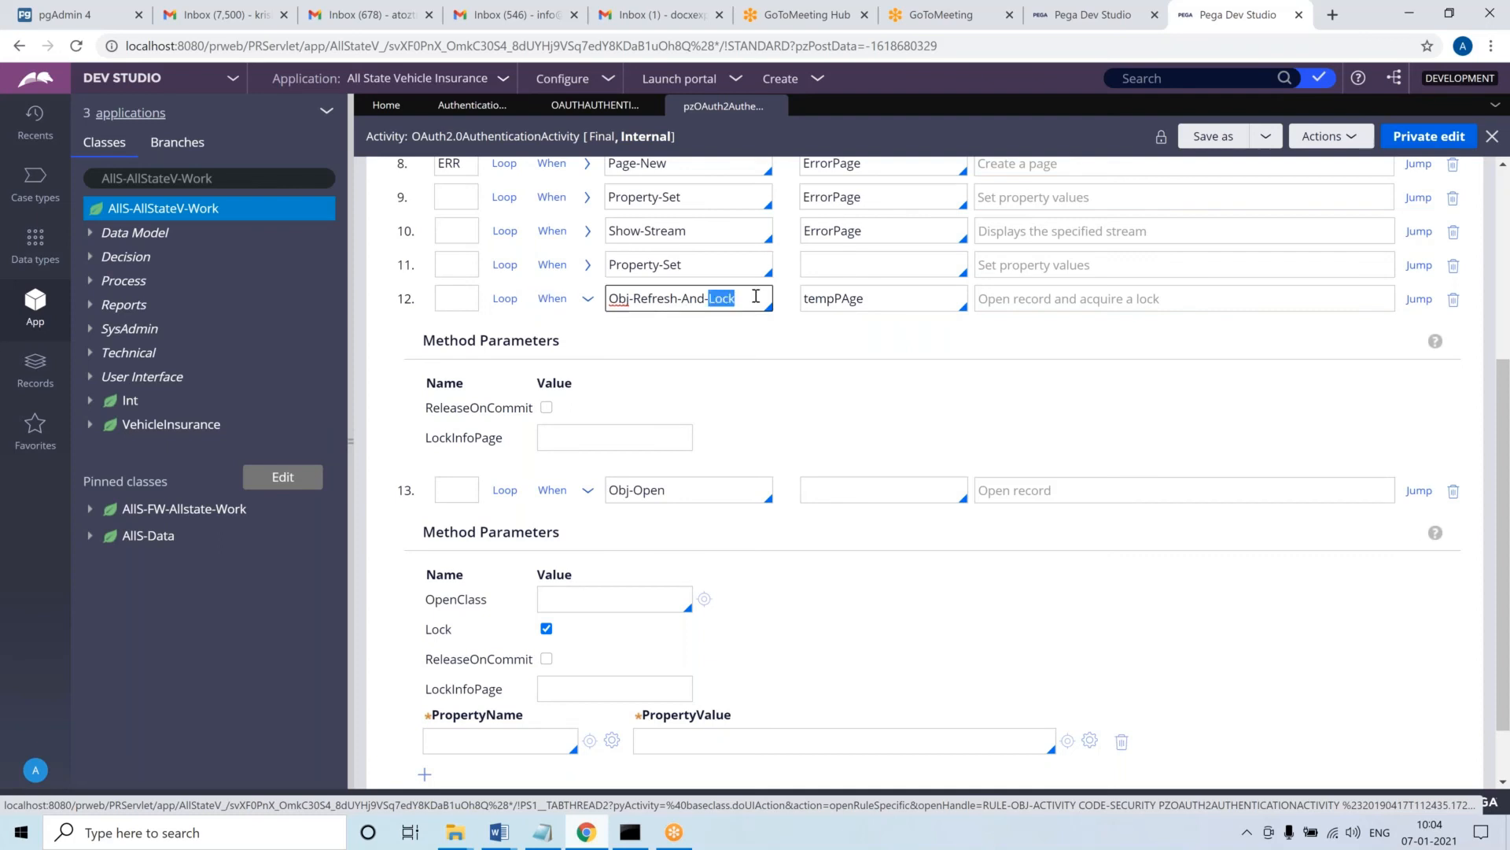
pyautogui.tripleClick(686, 298)
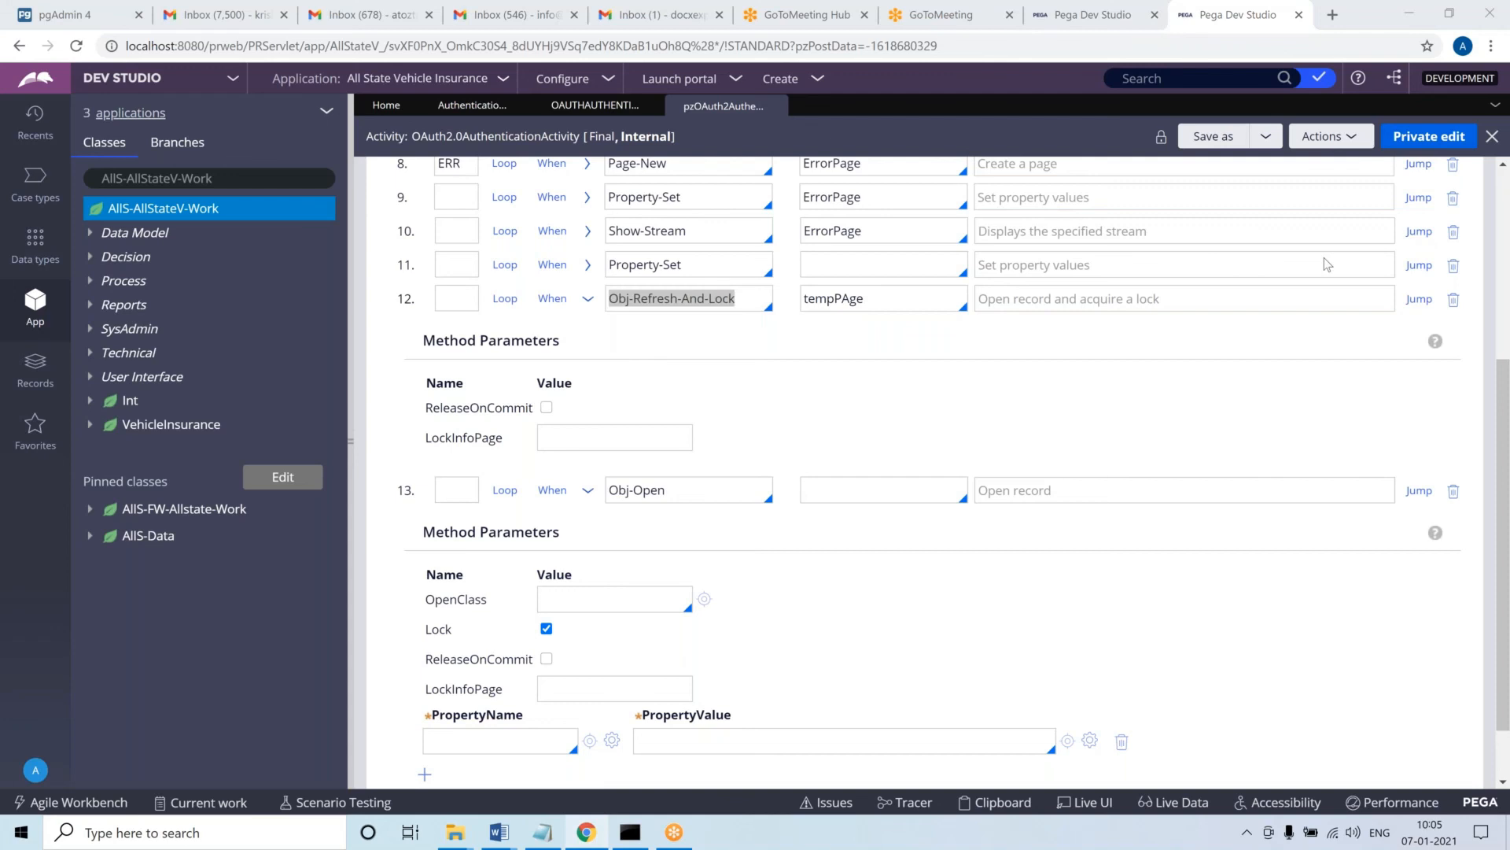
pyautogui.moveTo(1099, 313)
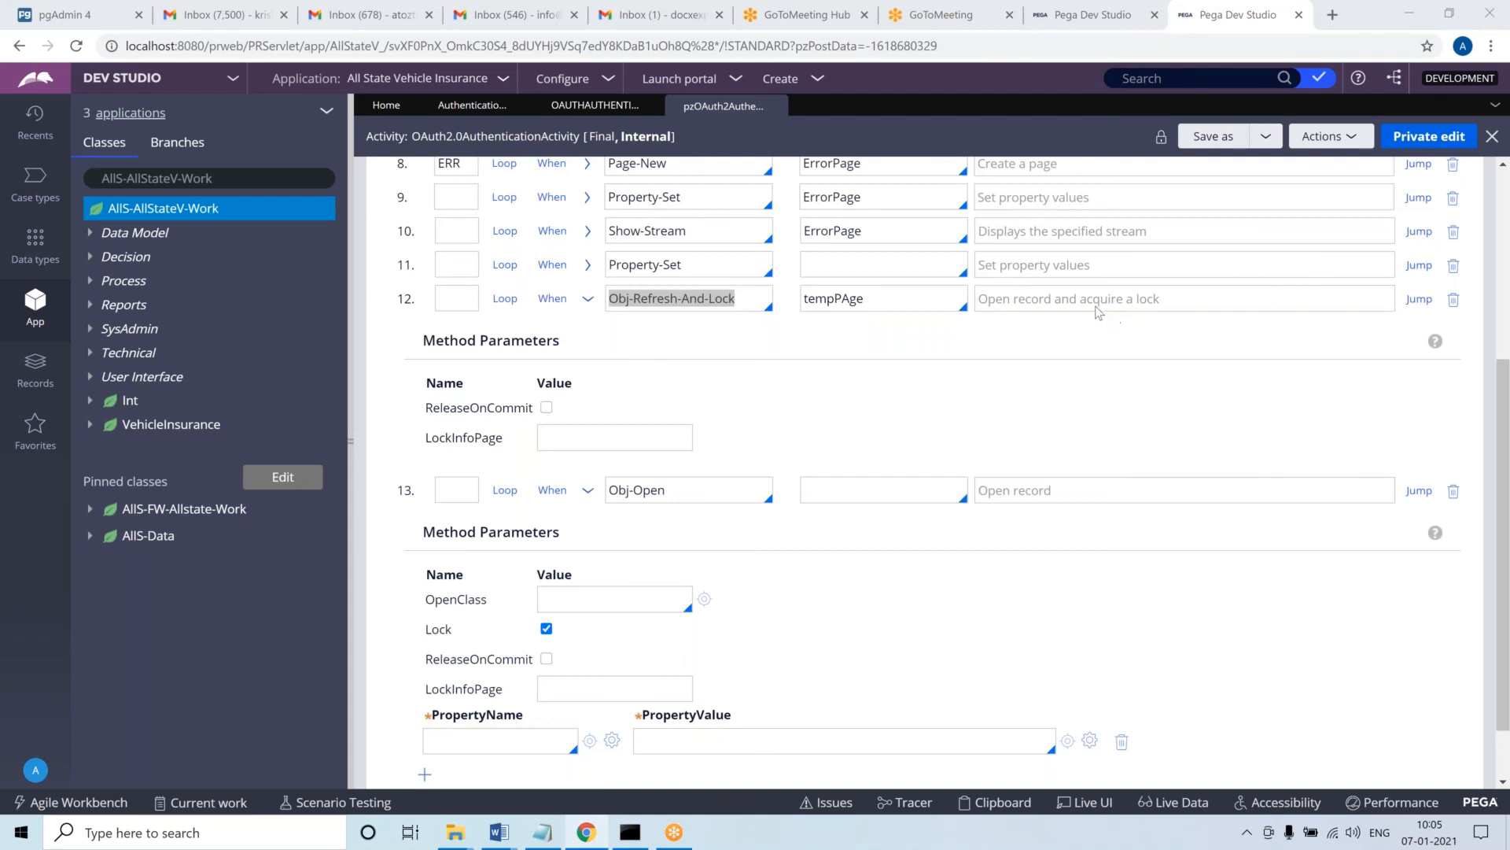